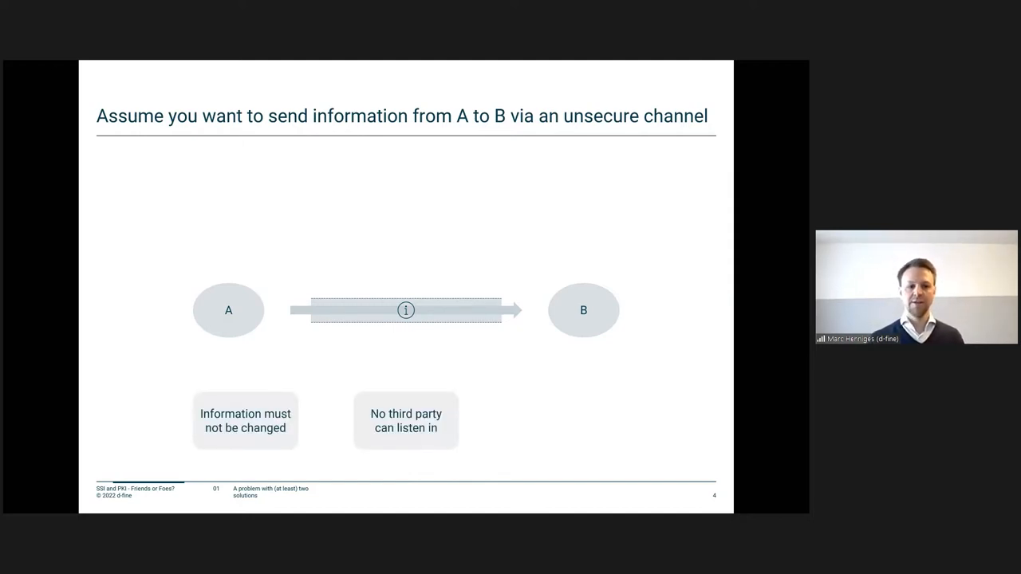
{"action": "key", "text": "right"}
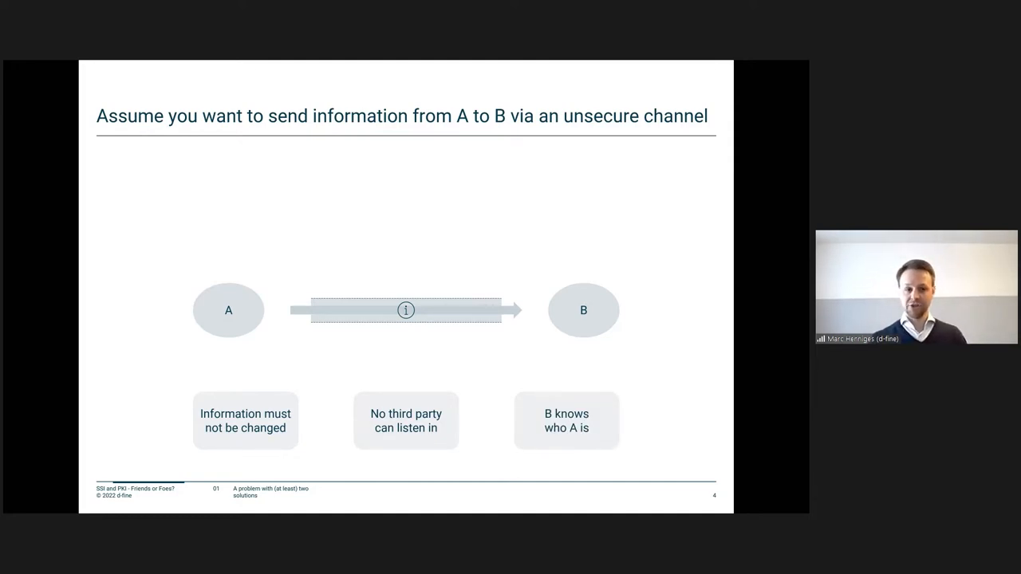
{"action": "key", "text": "Right"}
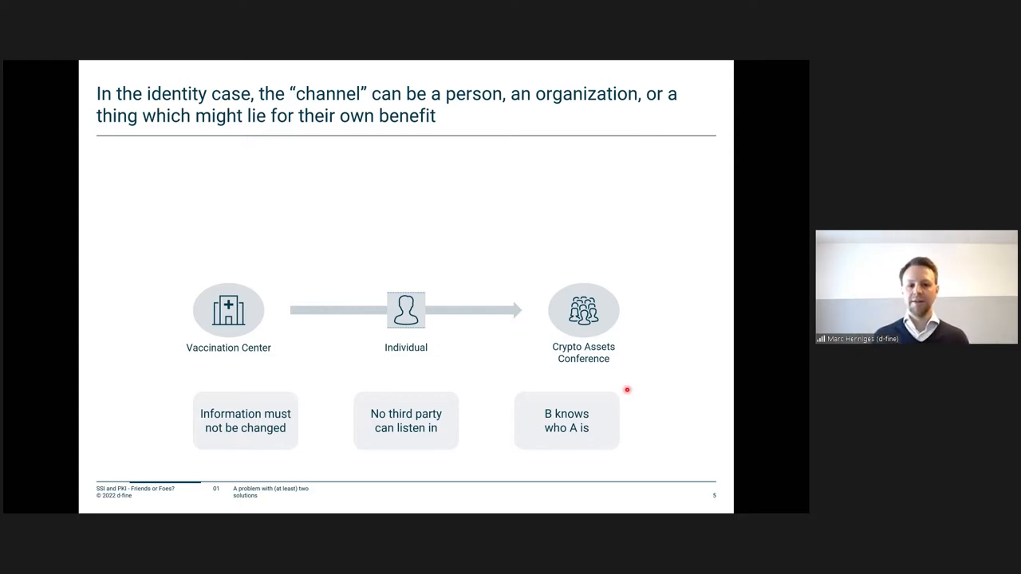
{"action": "mouse_move", "coordinate": [631, 418]}
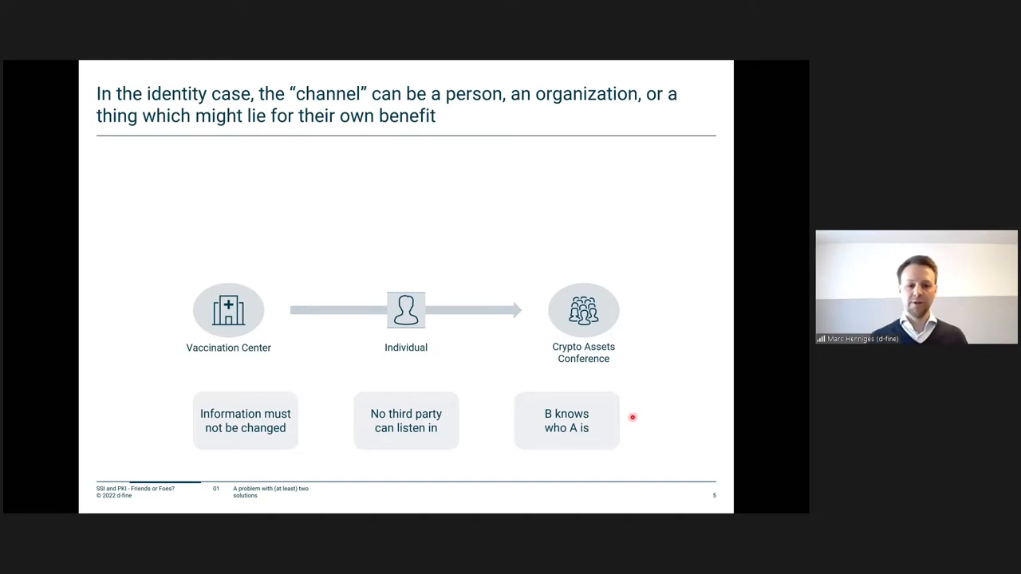
{"action": "key", "text": "Right"}
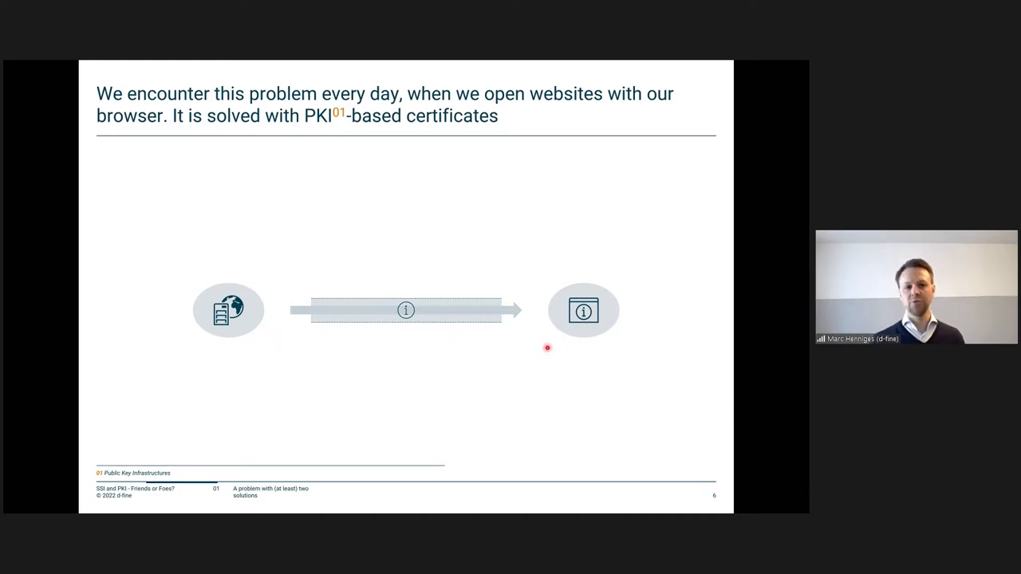
{"action": "mouse_move", "coordinate": [555, 405]}
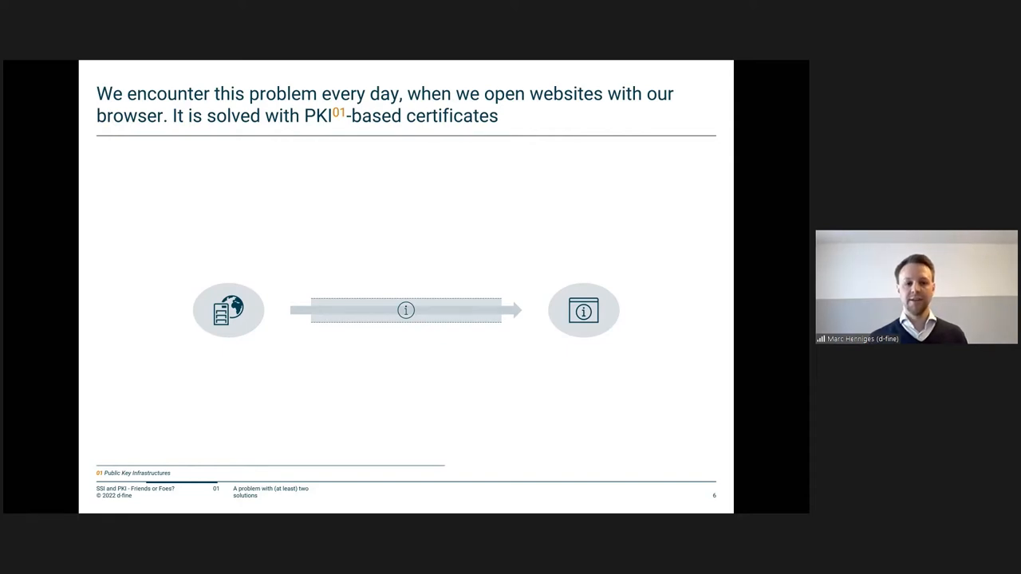
{"action": "key", "text": "right"}
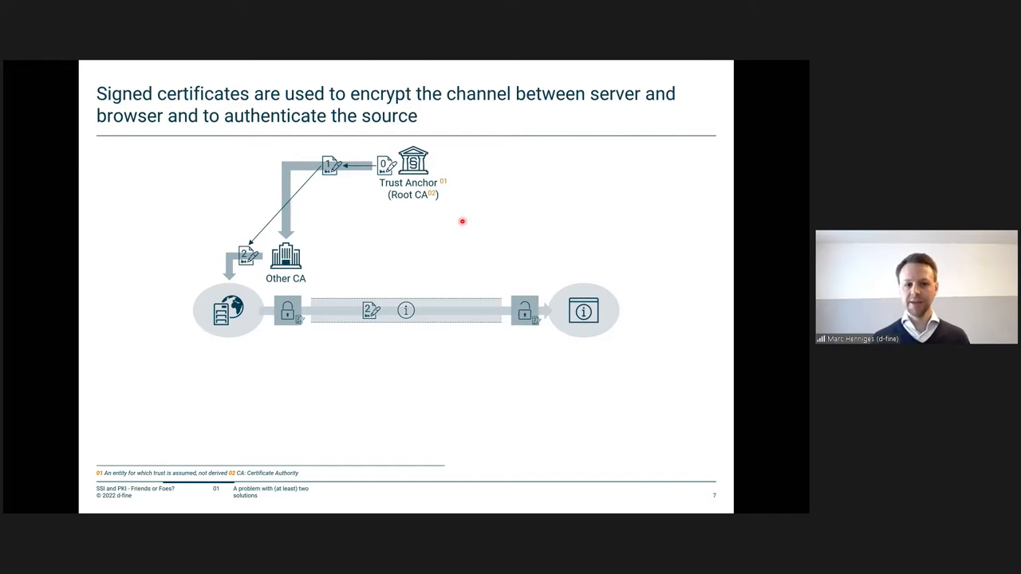
{"action": "mouse_move", "coordinate": [412, 230]}
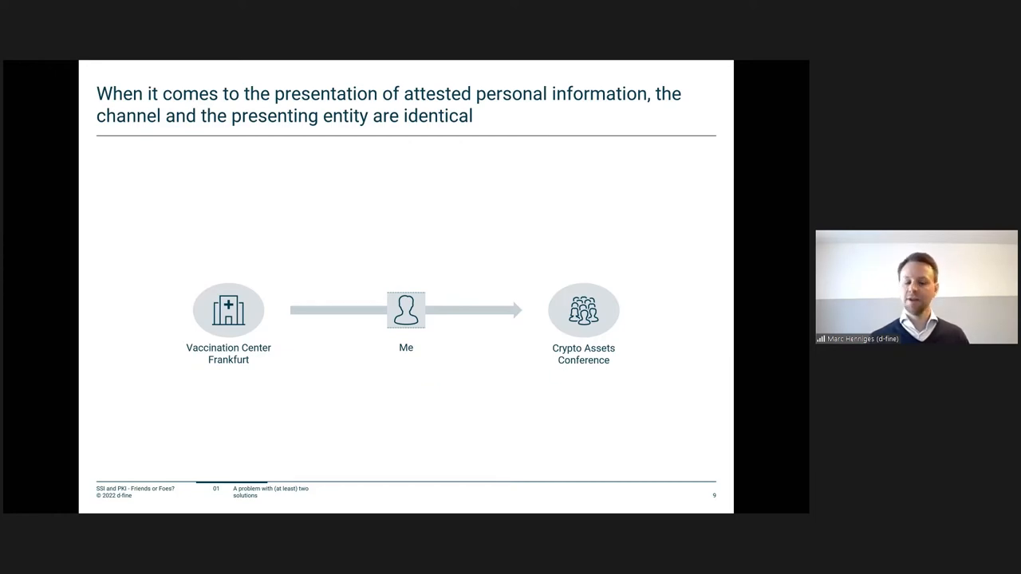
{"action": "key", "text": "right"}
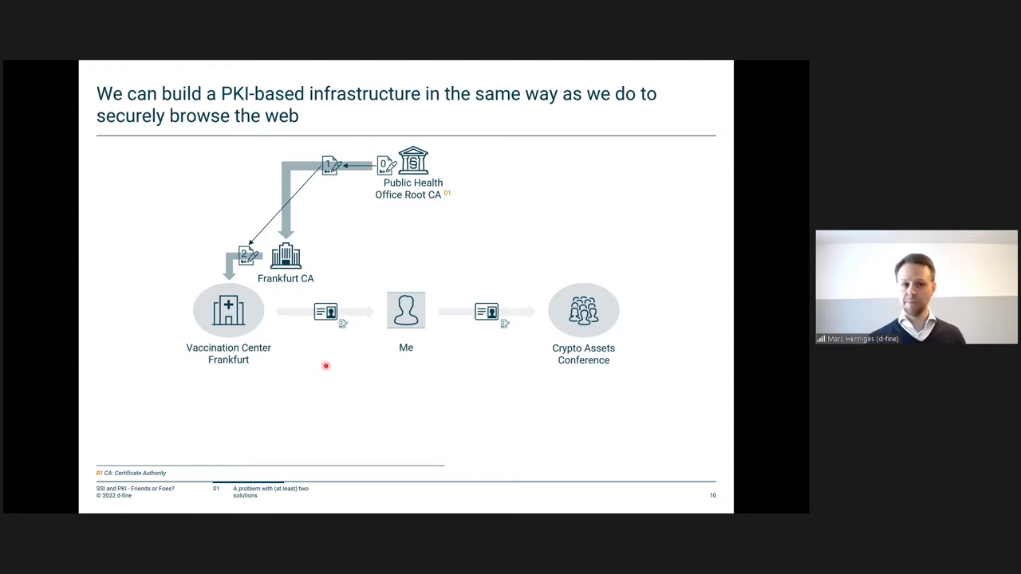
{"action": "mouse_move", "coordinate": [539, 377]}
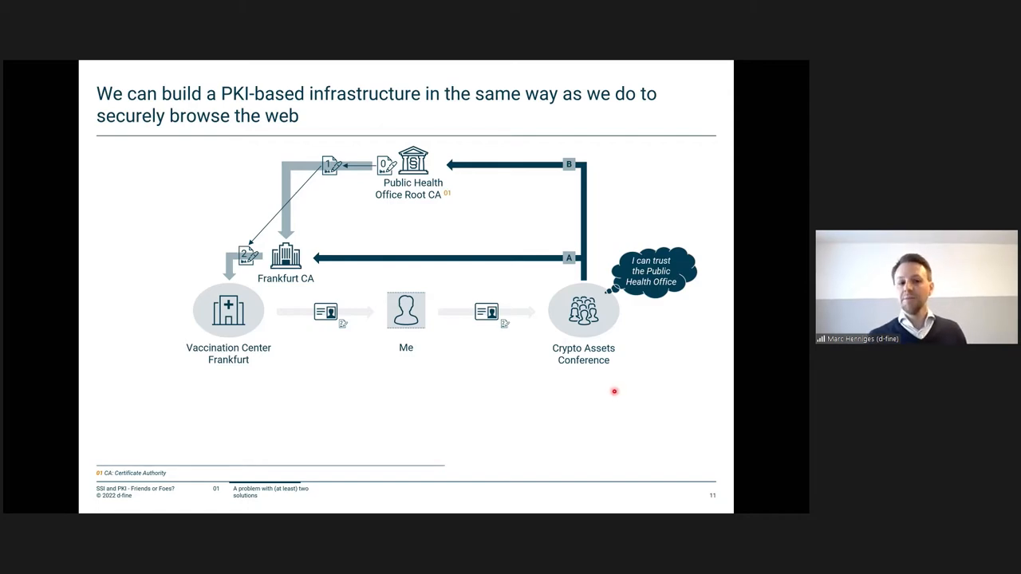
{"action": "mouse_move", "coordinate": [255, 280]}
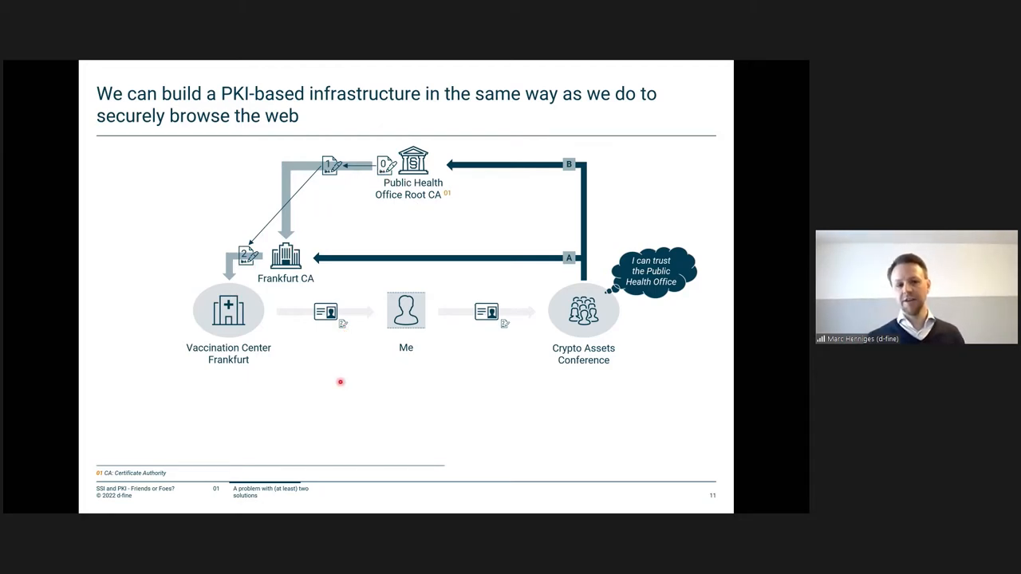
{"action": "mouse_move", "coordinate": [347, 377]}
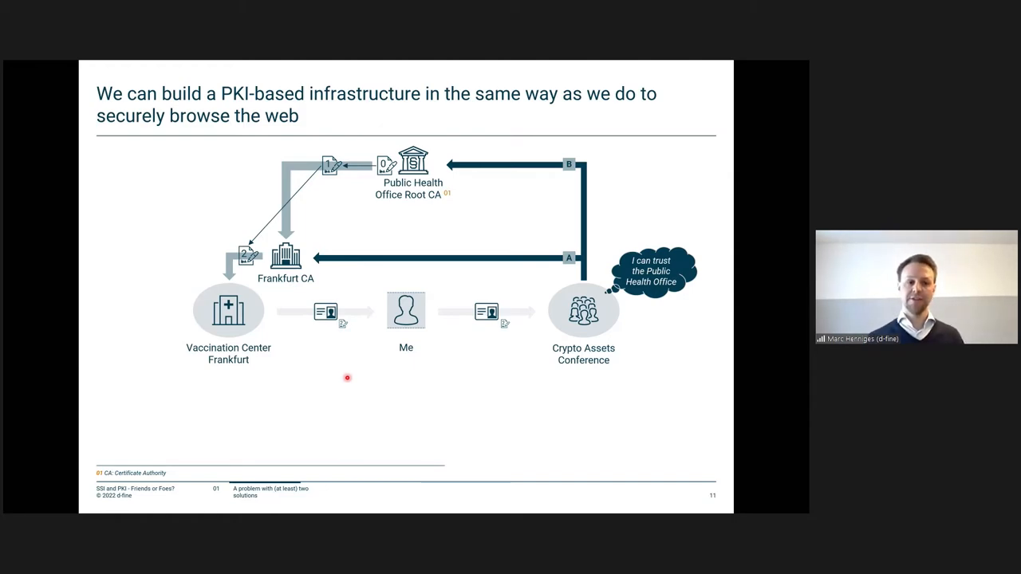
{"action": "mouse_move", "coordinate": [236, 284]}
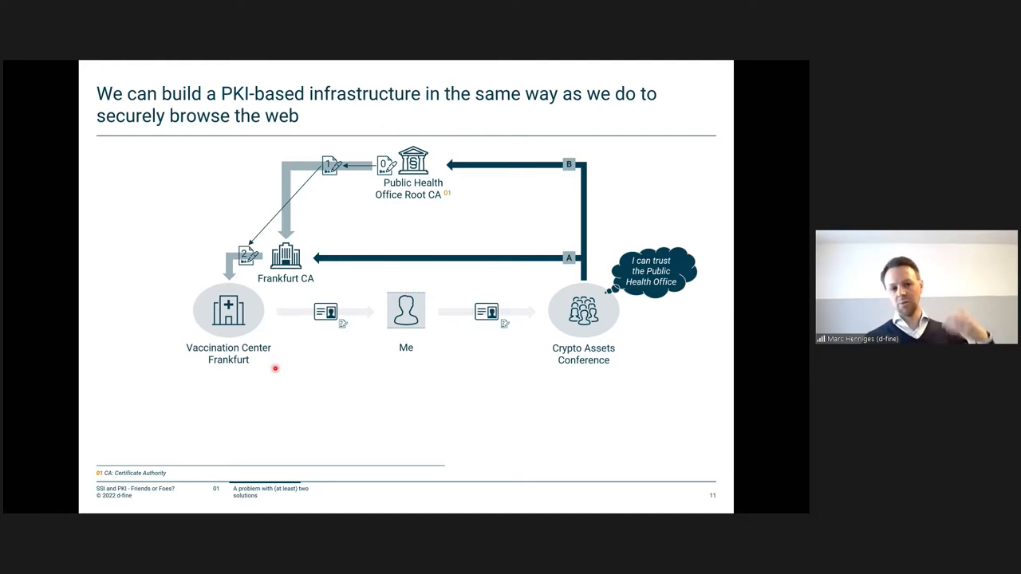
{"action": "mouse_move", "coordinate": [343, 321]}
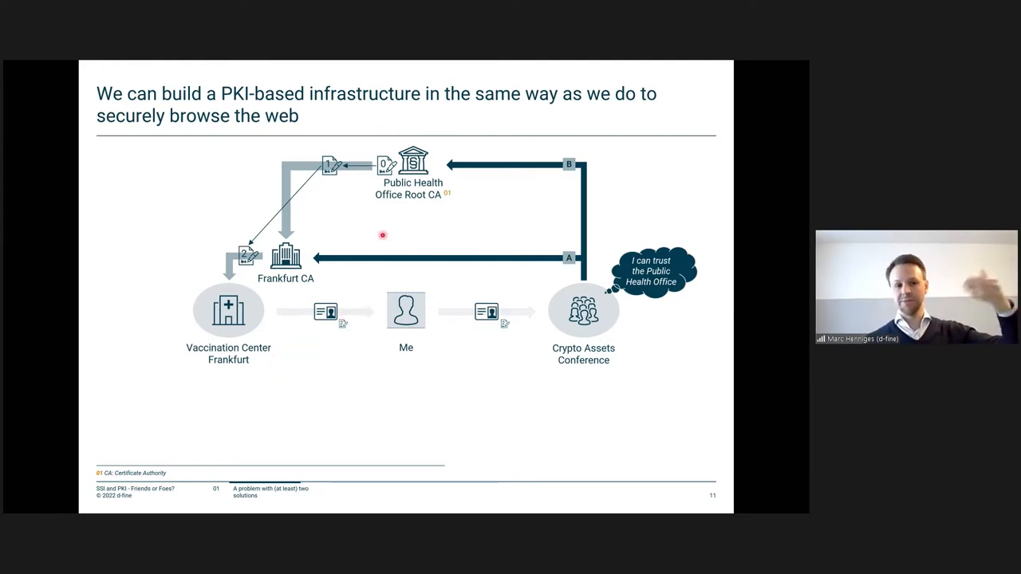
{"action": "mouse_move", "coordinate": [395, 239]}
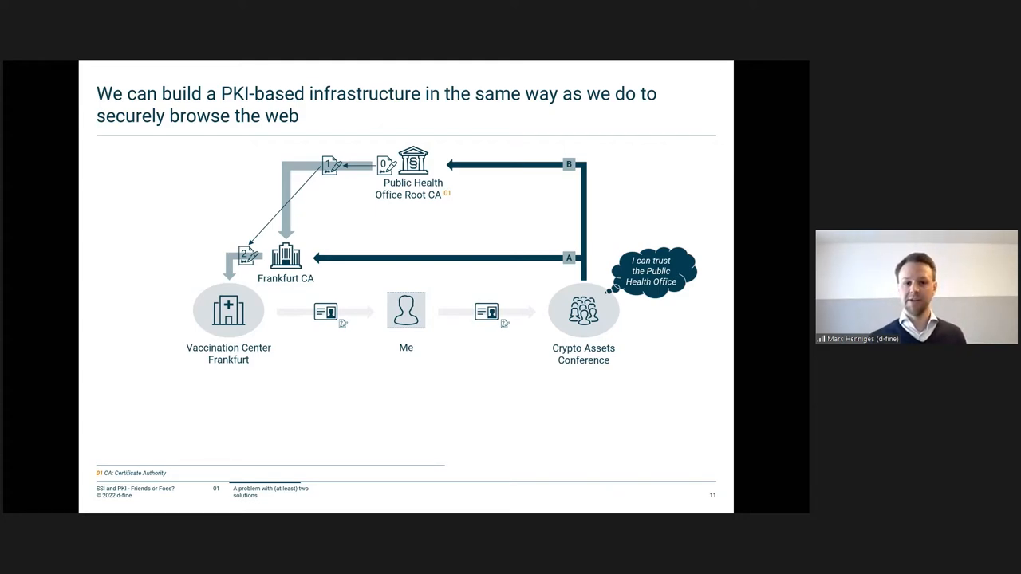
{"action": "key", "text": "Right"}
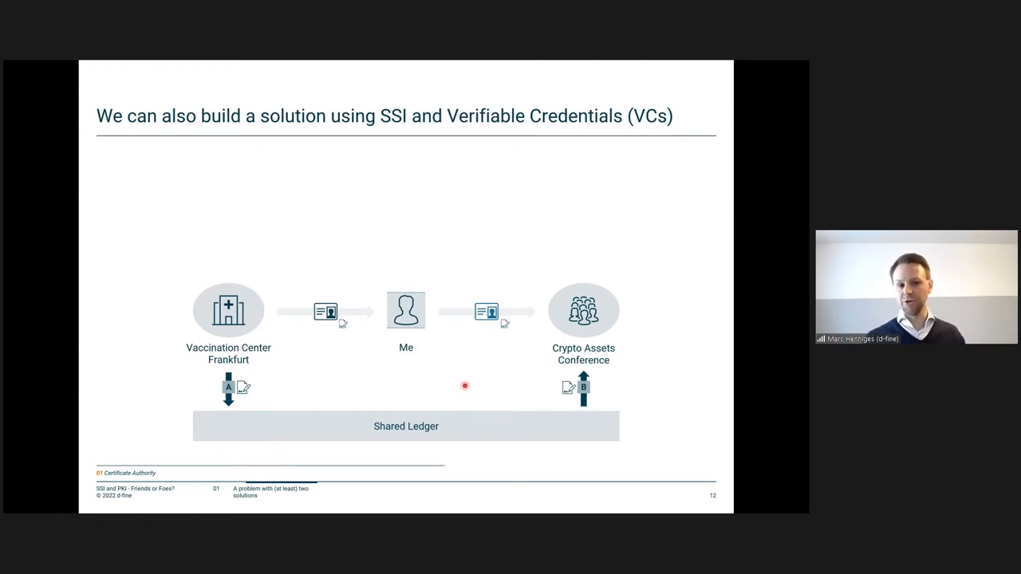
{"action": "key", "text": "right"}
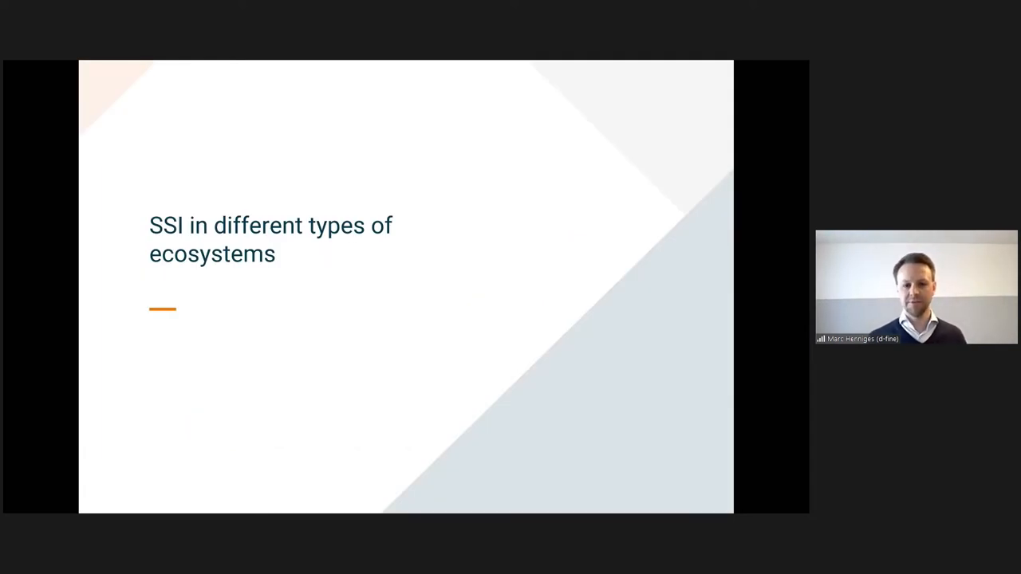
{"action": "key", "text": "right"}
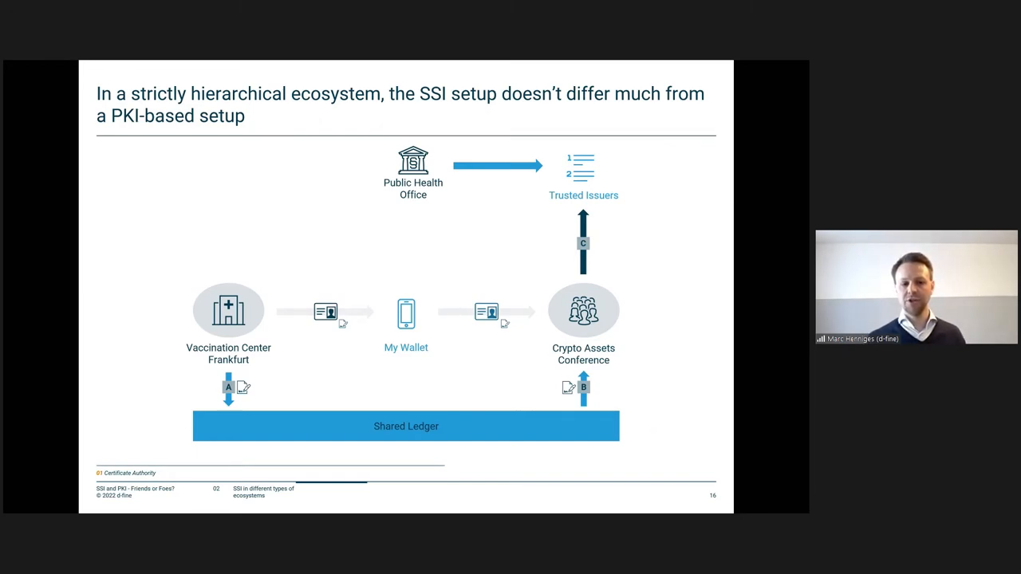
{"action": "key", "text": "right"}
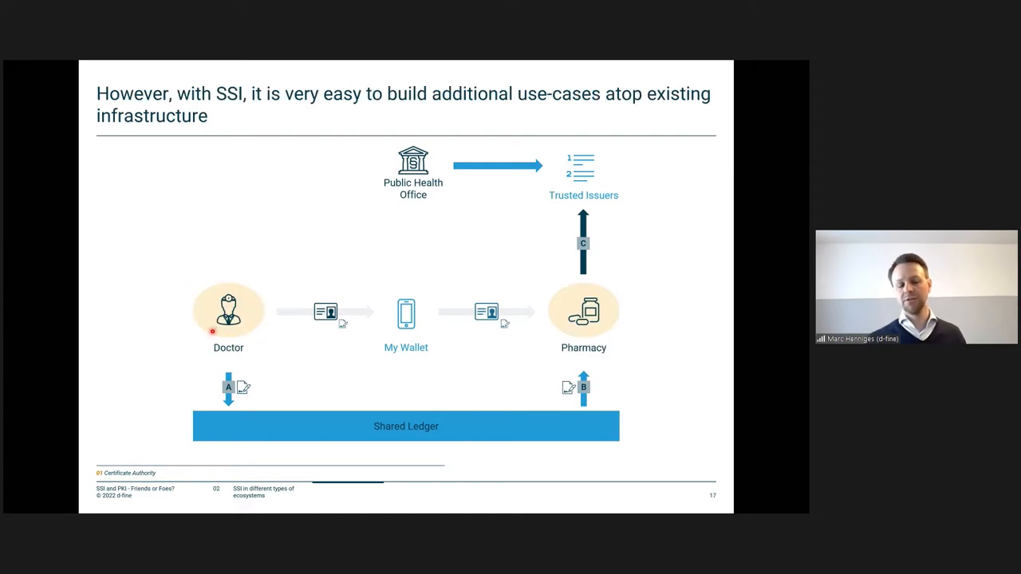
{"action": "mouse_move", "coordinate": [306, 354]}
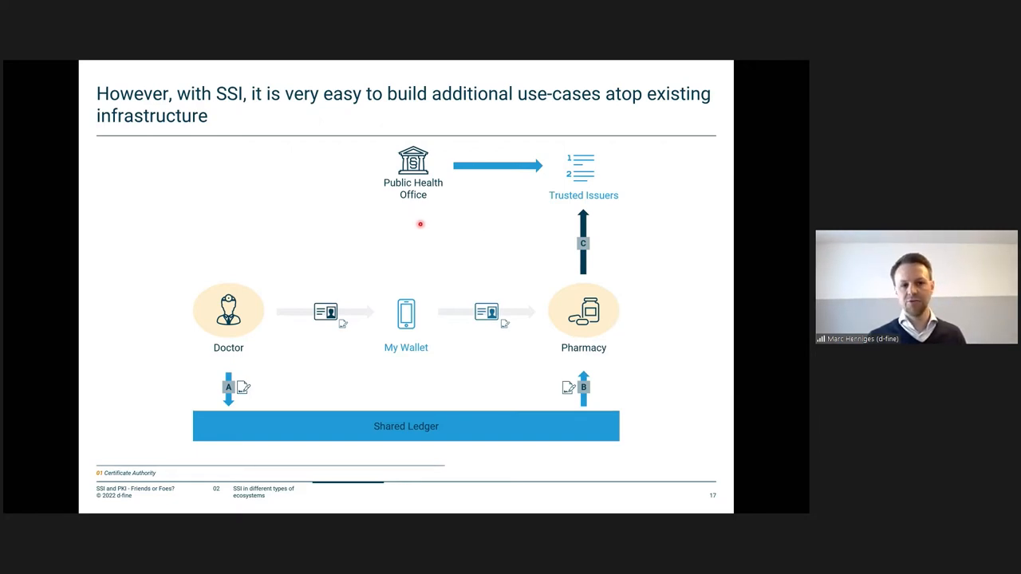
{"action": "mouse_move", "coordinate": [552, 199]}
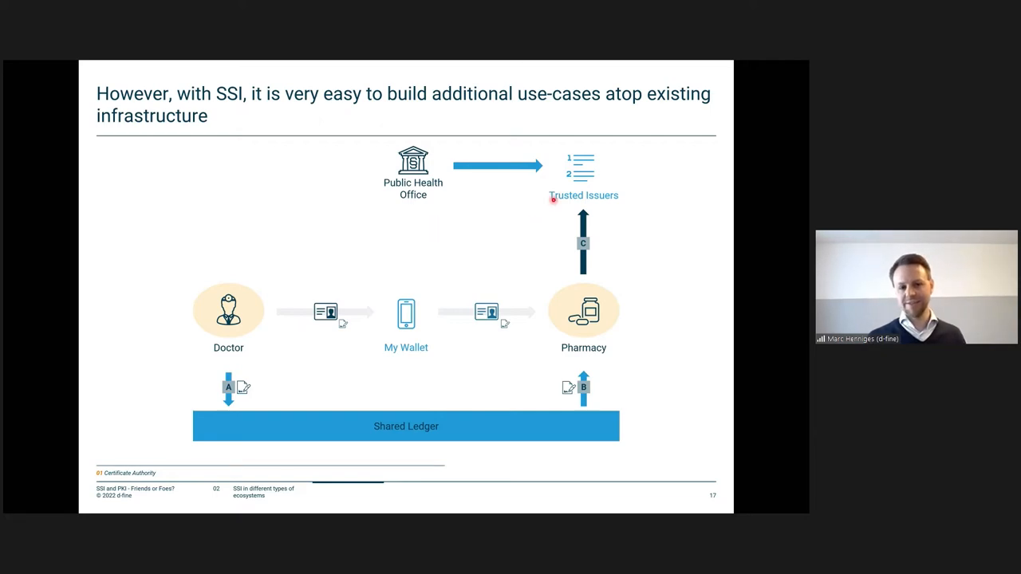
{"action": "mouse_move", "coordinate": [482, 220]}
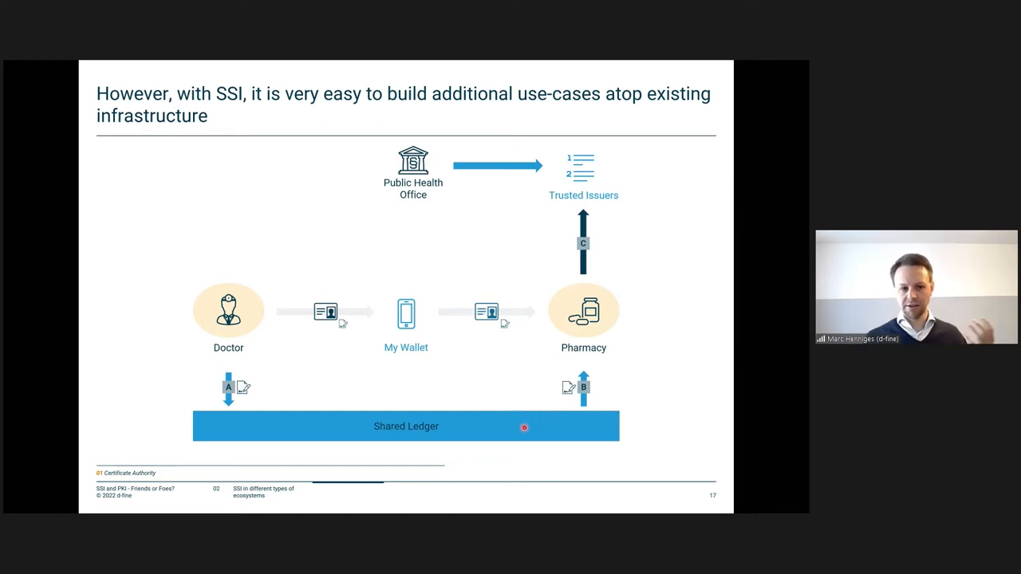
{"action": "mouse_move", "coordinate": [459, 386]}
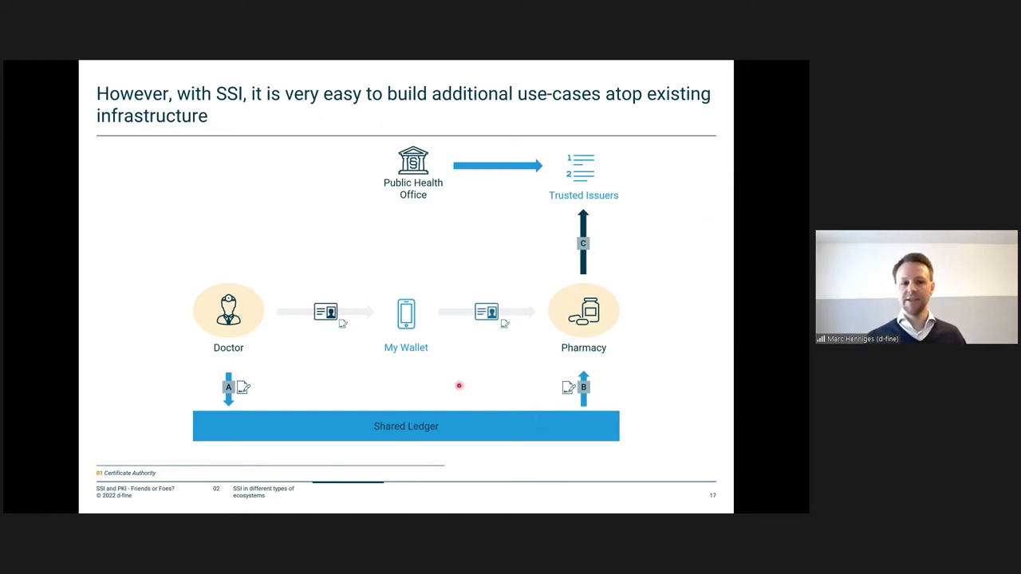
{"action": "mouse_move", "coordinate": [528, 395]}
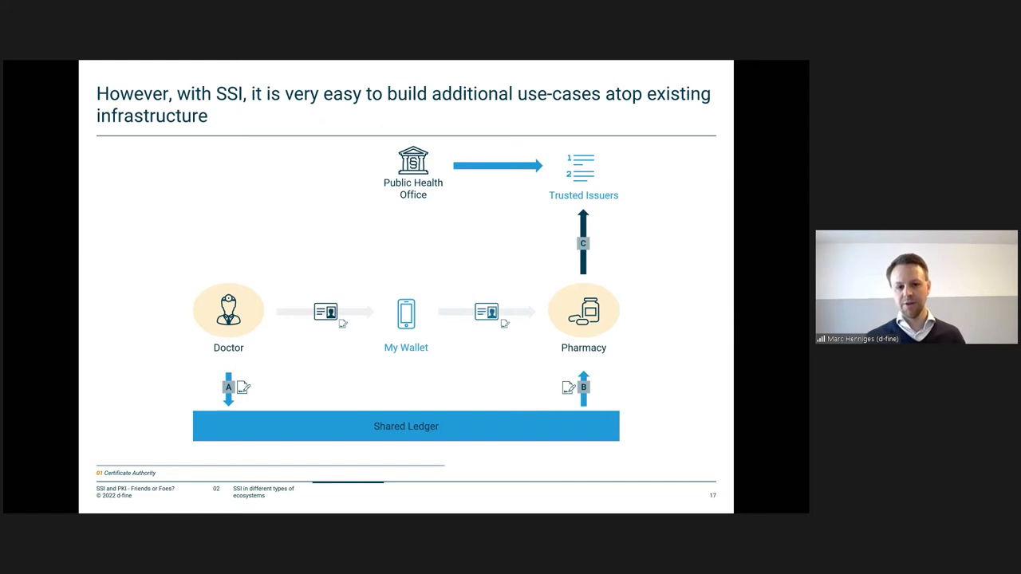
{"action": "key", "text": "right"}
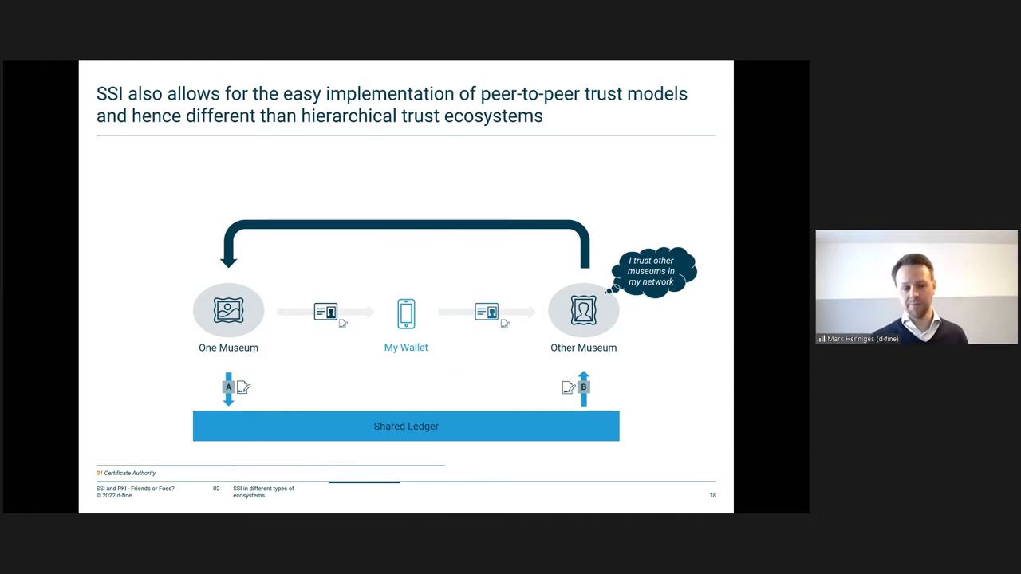
{"action": "key", "text": "Right"}
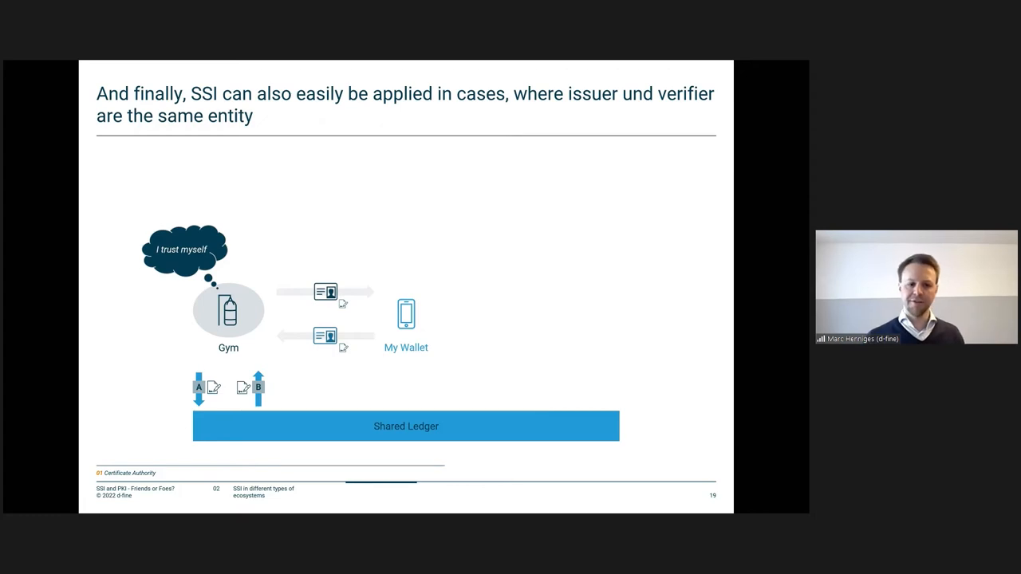
{"action": "key", "text": "right"}
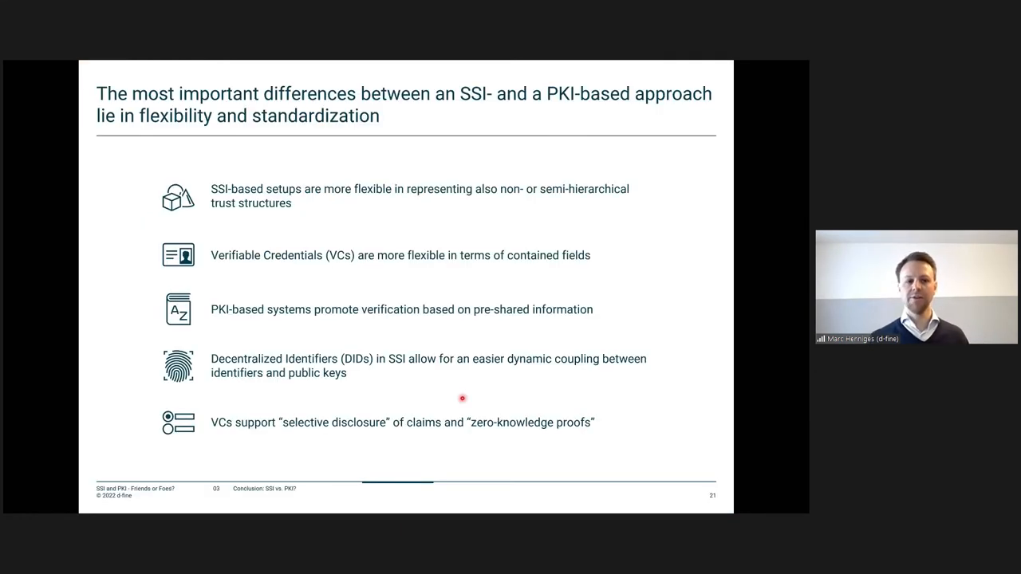
{"action": "mouse_move", "coordinate": [372, 231]}
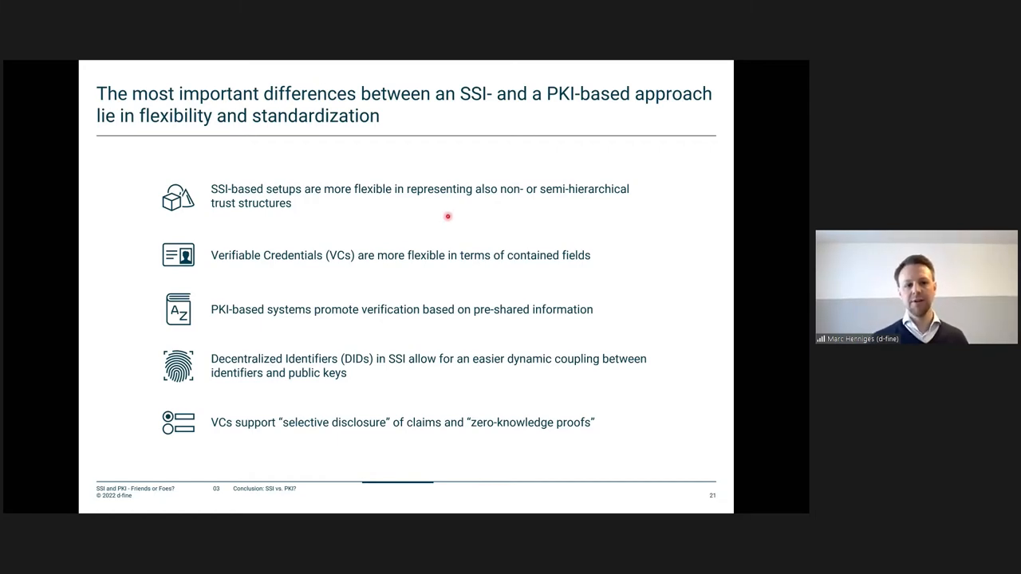
{"action": "mouse_move", "coordinate": [546, 217]}
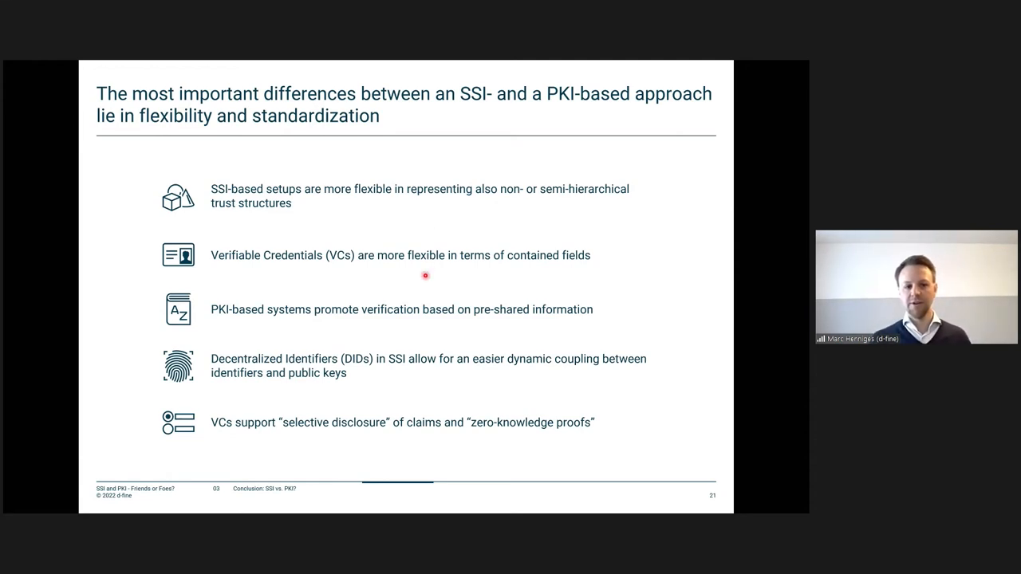
{"action": "mouse_move", "coordinate": [247, 284]}
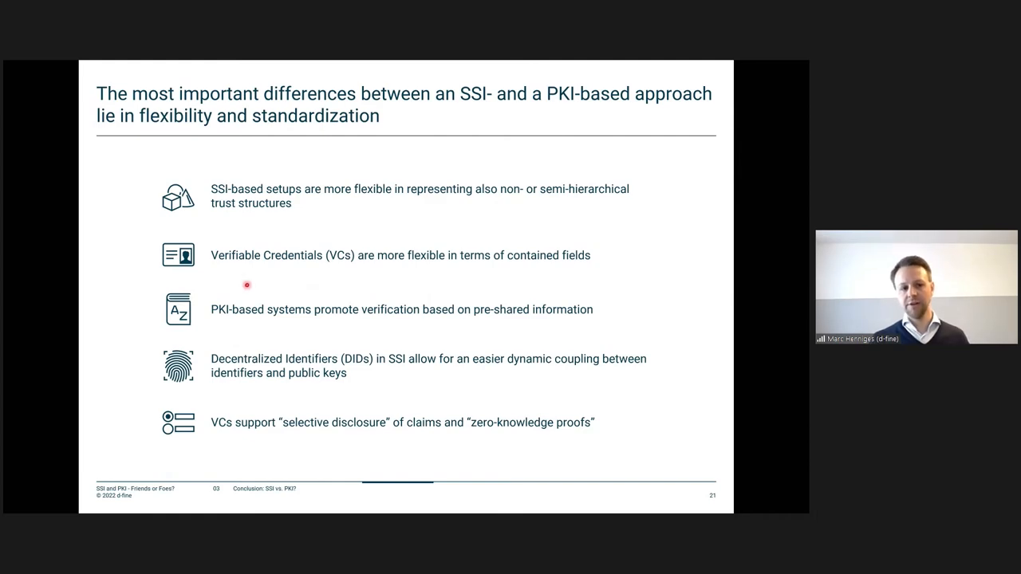
{"action": "mouse_move", "coordinate": [281, 287]}
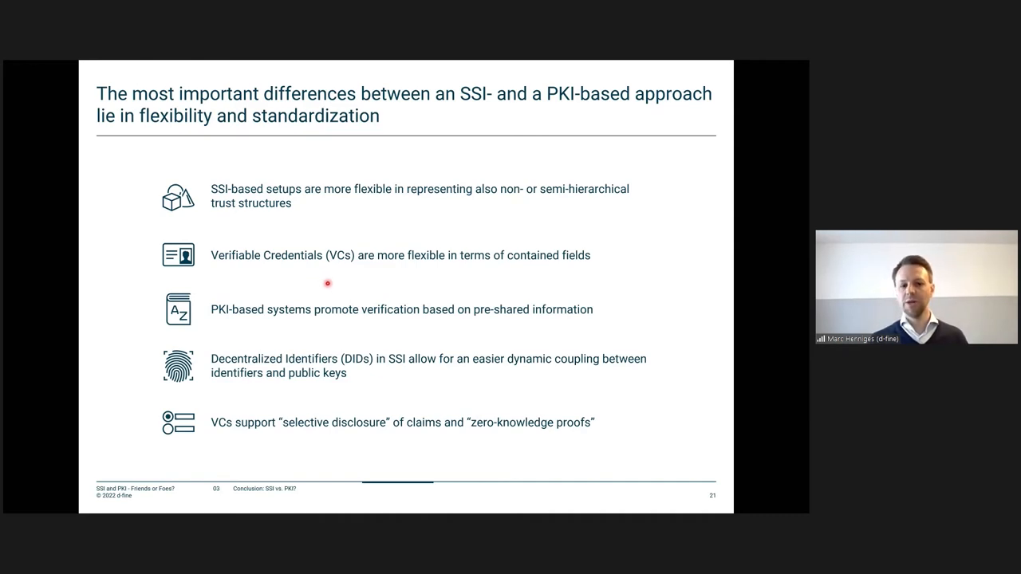
{"action": "mouse_move", "coordinate": [493, 281]}
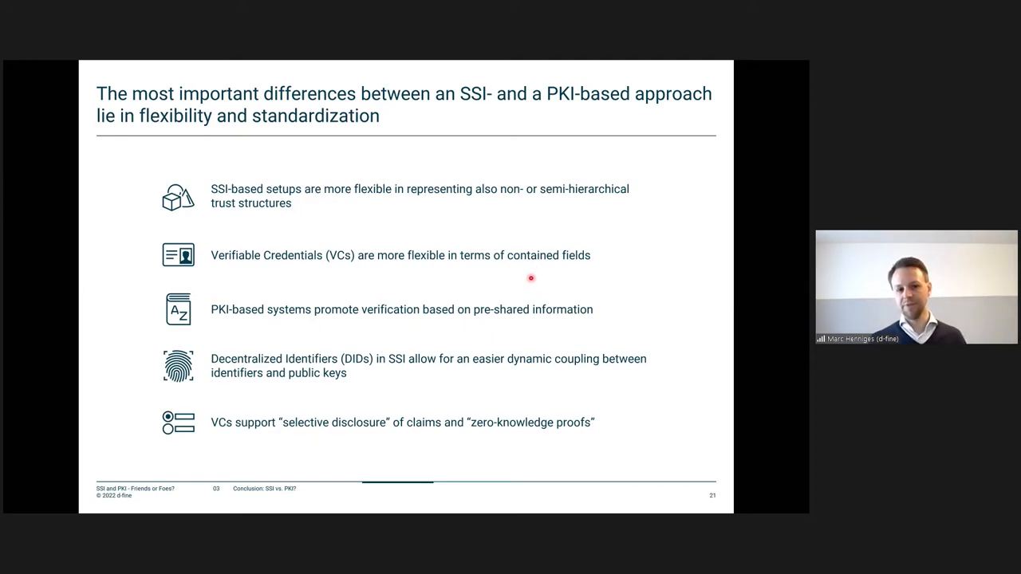
{"action": "mouse_move", "coordinate": [512, 276]}
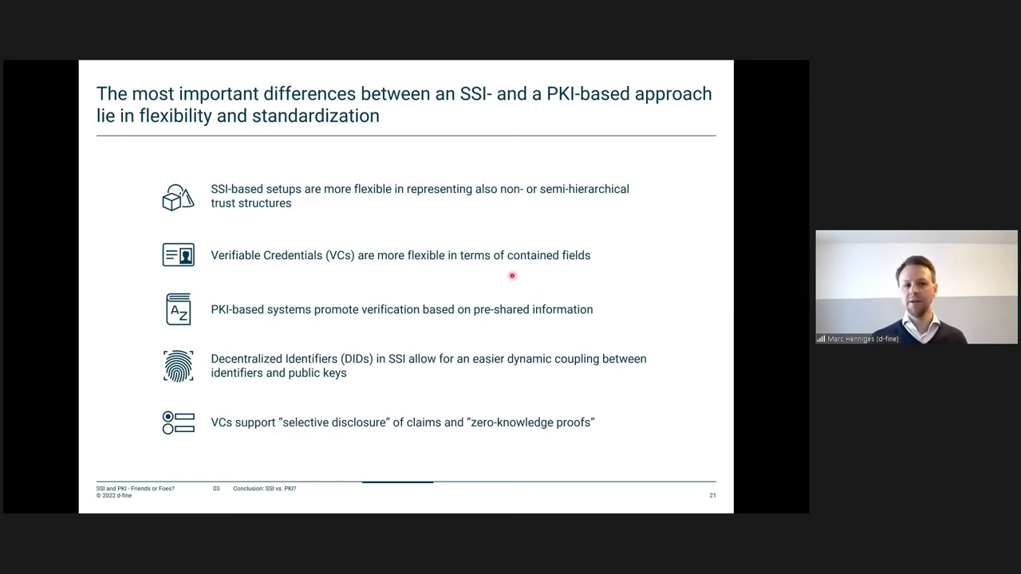
{"action": "mouse_move", "coordinate": [329, 284]}
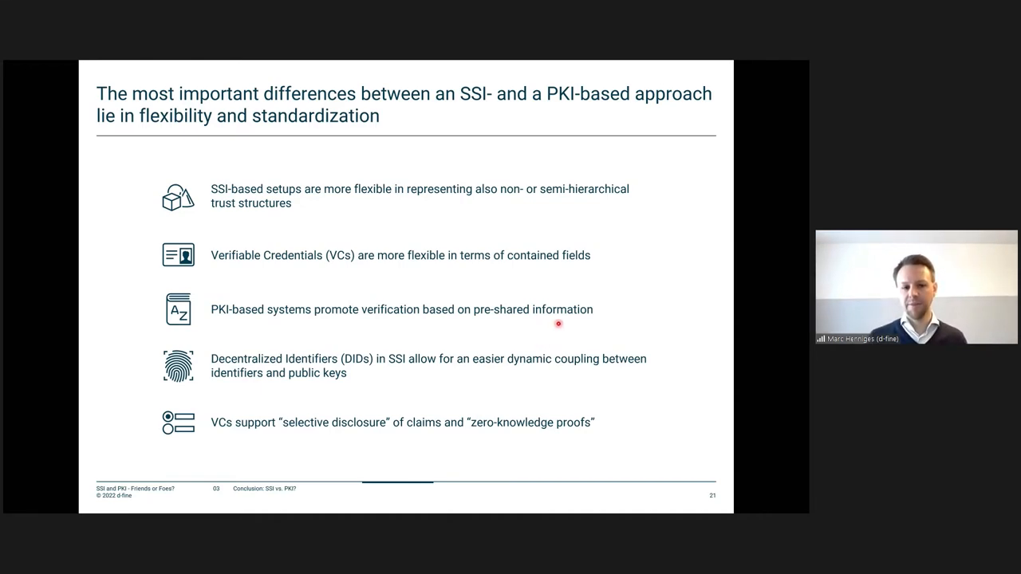
{"action": "mouse_move", "coordinate": [561, 335]}
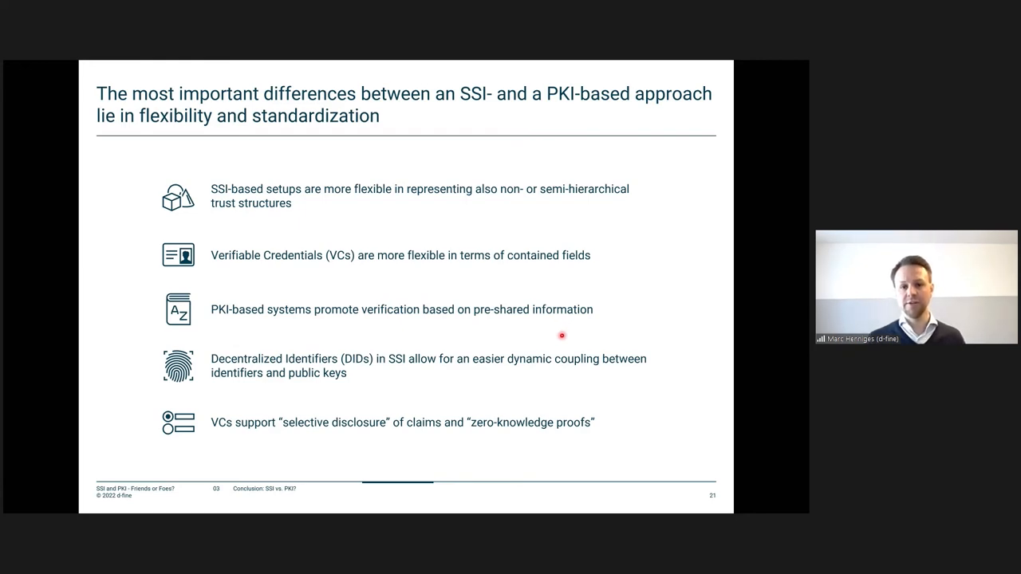
{"action": "mouse_move", "coordinate": [447, 333]}
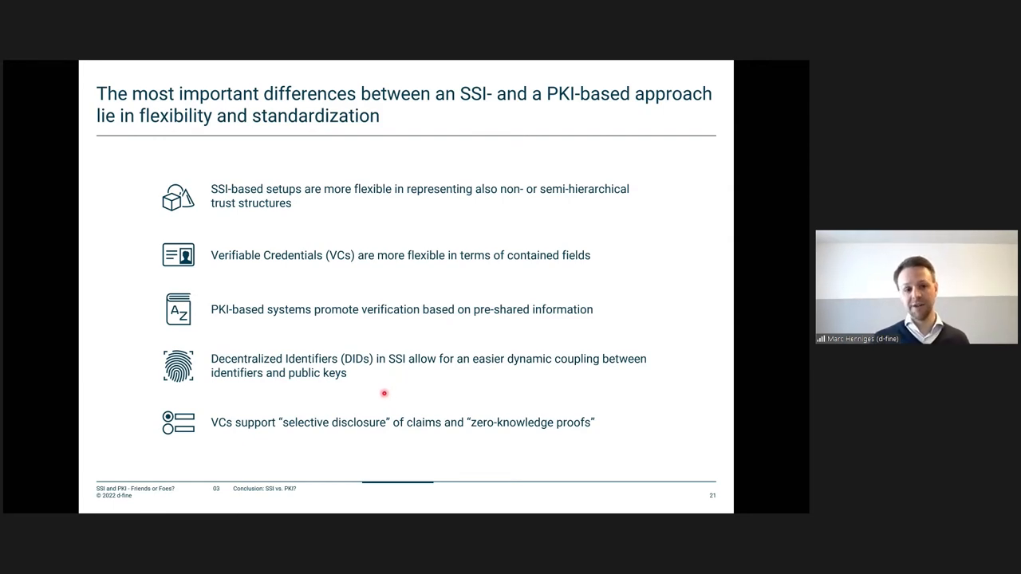
{"action": "mouse_move", "coordinate": [380, 390]}
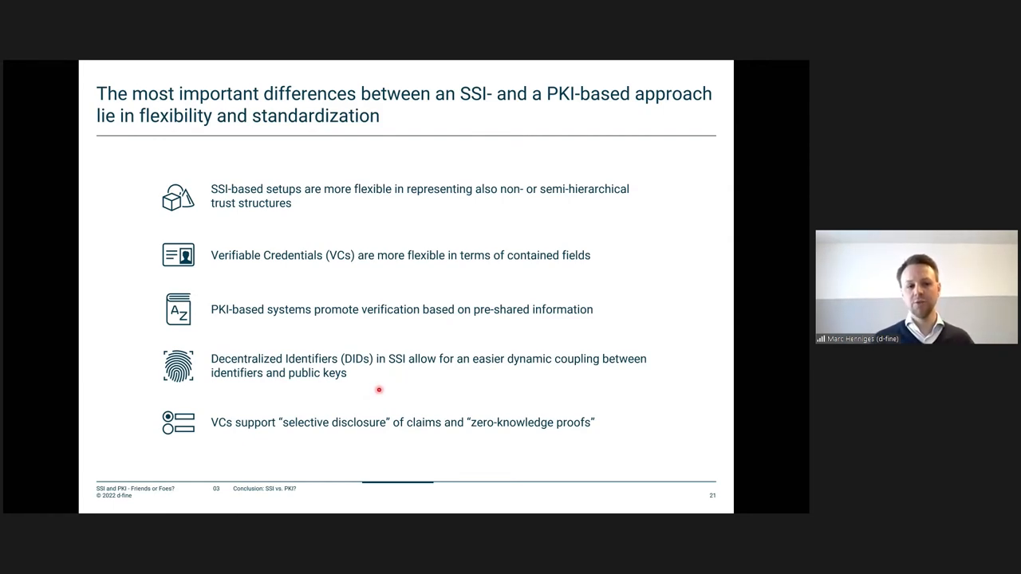
{"action": "mouse_move", "coordinate": [441, 389]}
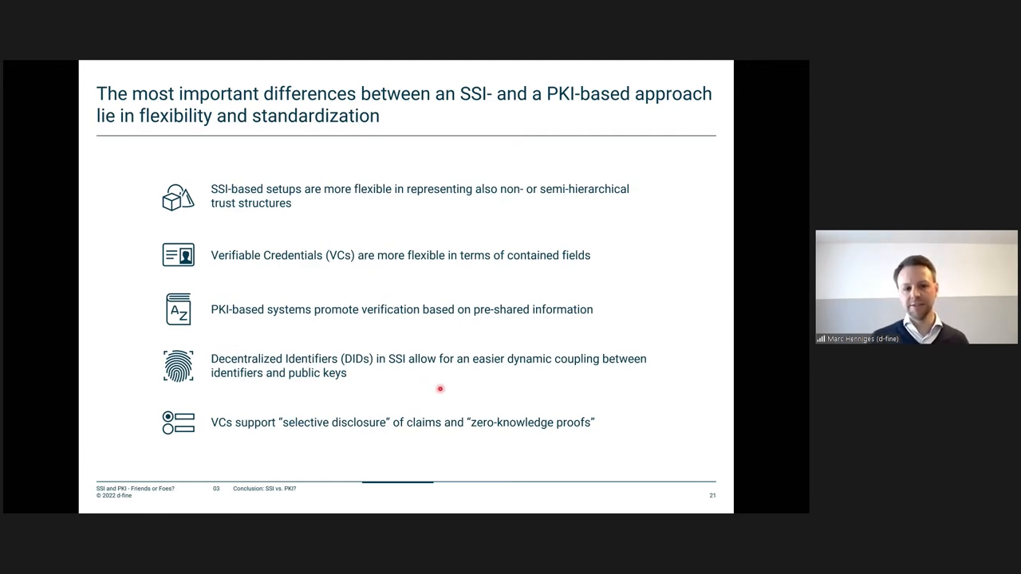
{"action": "mouse_move", "coordinate": [587, 386]}
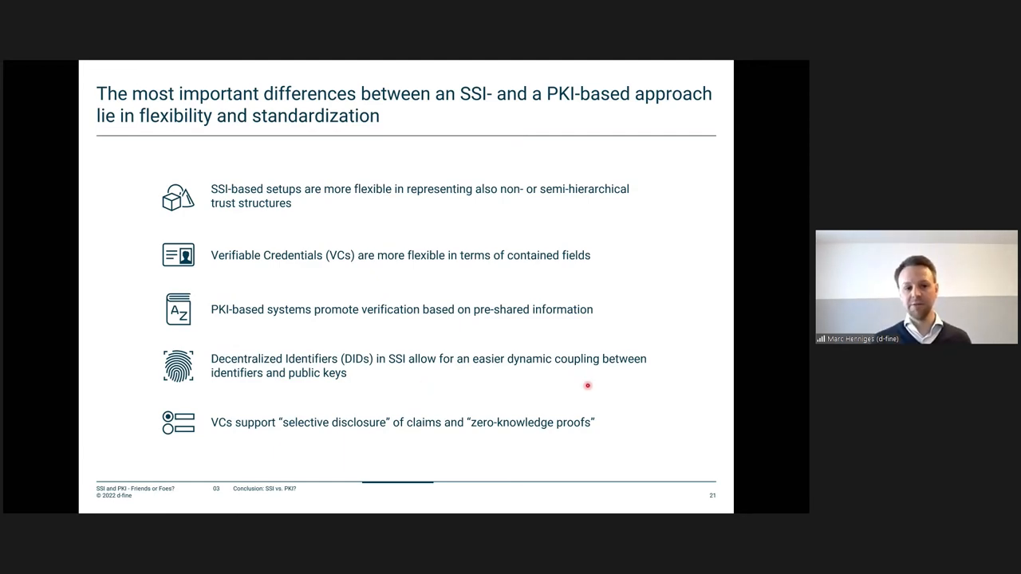
{"action": "mouse_move", "coordinate": [388, 398]}
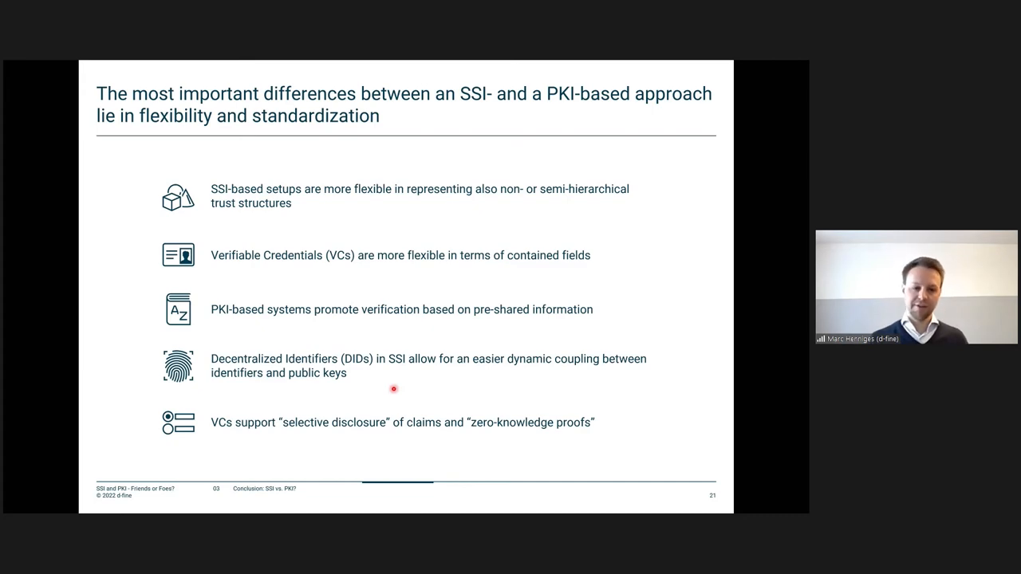
{"action": "mouse_move", "coordinate": [418, 445]}
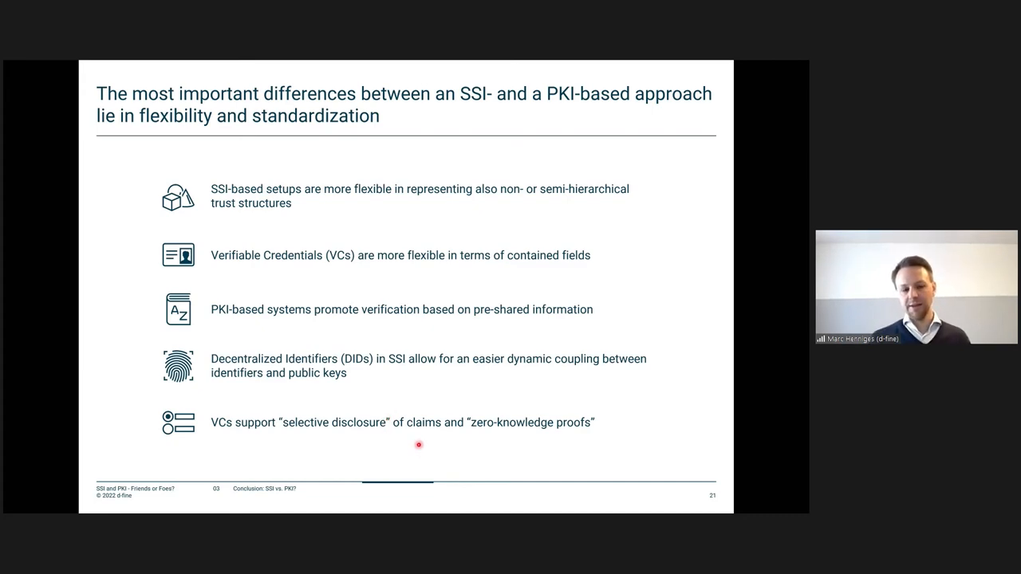
{"action": "mouse_move", "coordinate": [311, 453]}
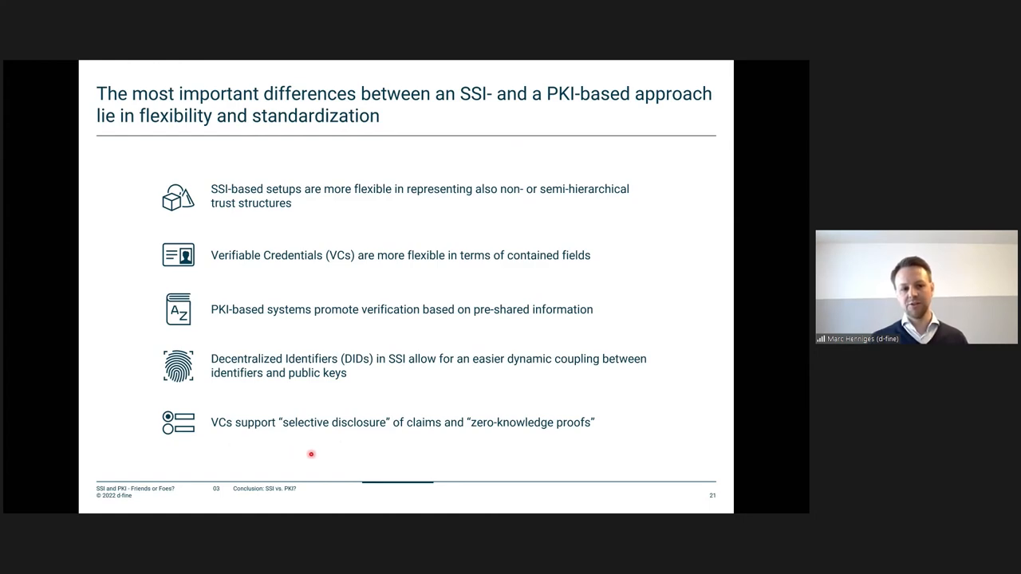
{"action": "mouse_move", "coordinate": [321, 465]}
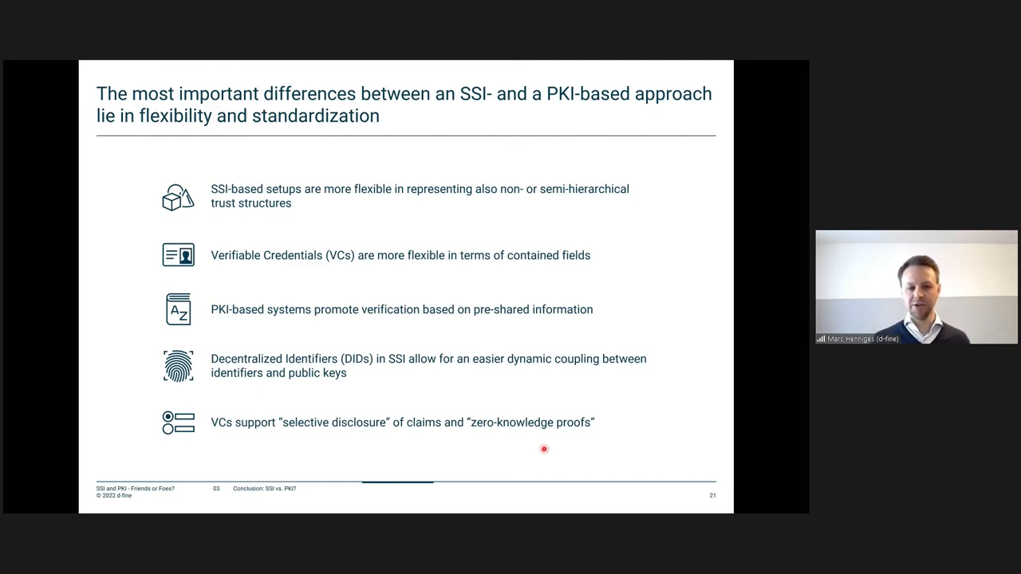
{"action": "mouse_move", "coordinate": [534, 453]}
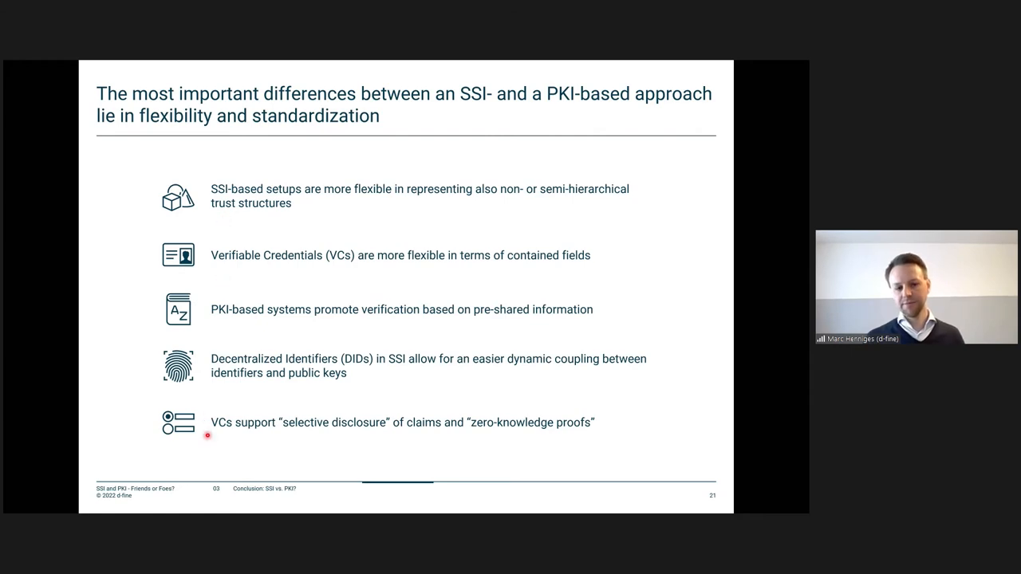
{"action": "mouse_move", "coordinate": [213, 252]}
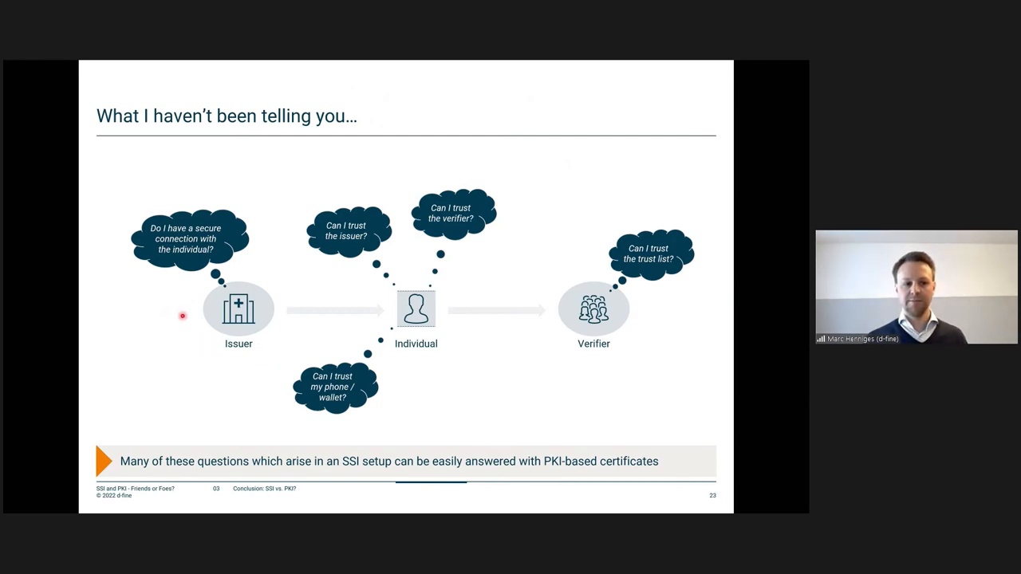
{"action": "mouse_move", "coordinate": [217, 274]}
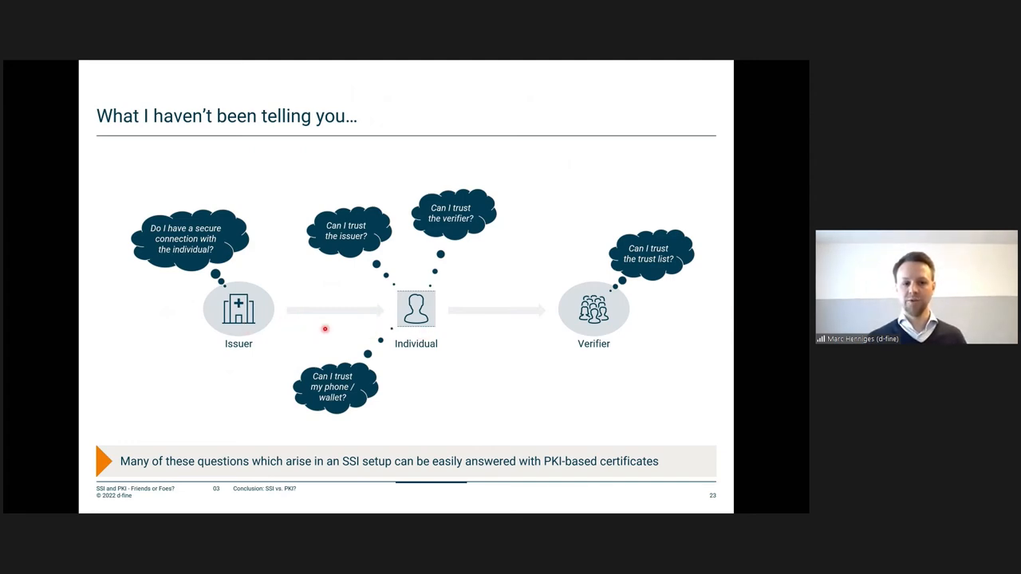
{"action": "mouse_move", "coordinate": [482, 331]}
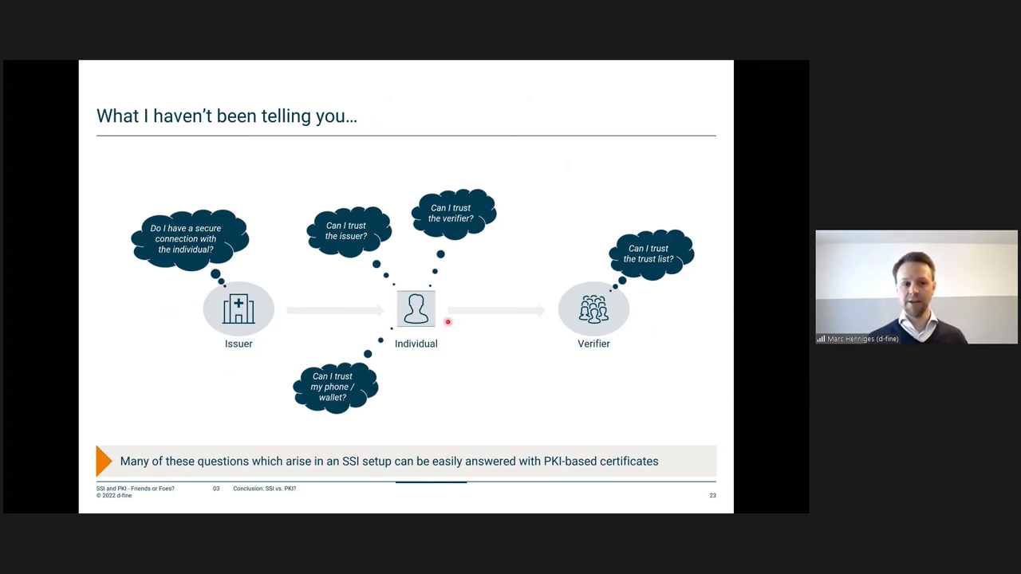
{"action": "mouse_move", "coordinate": [376, 265]}
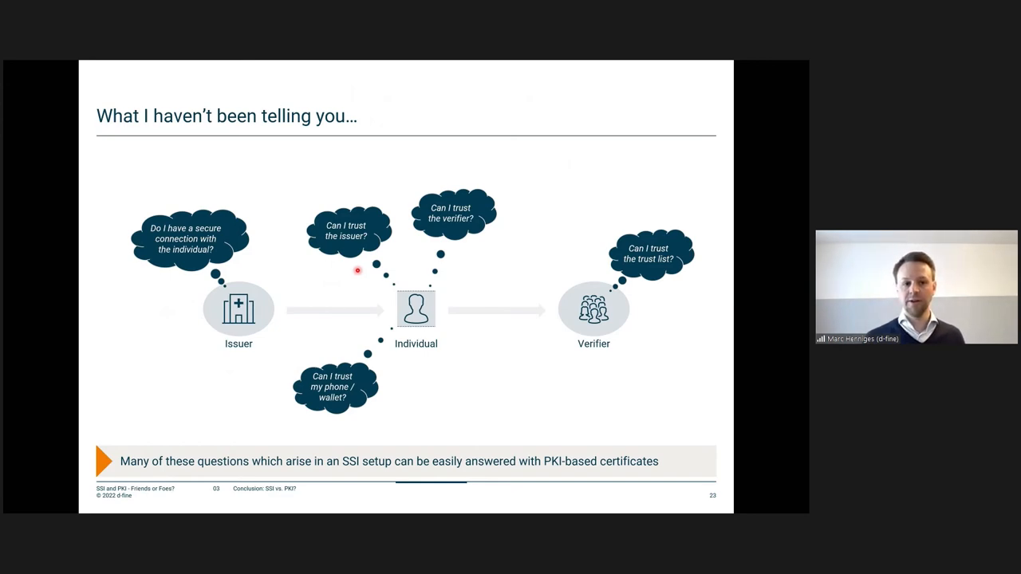
{"action": "mouse_move", "coordinate": [484, 255]}
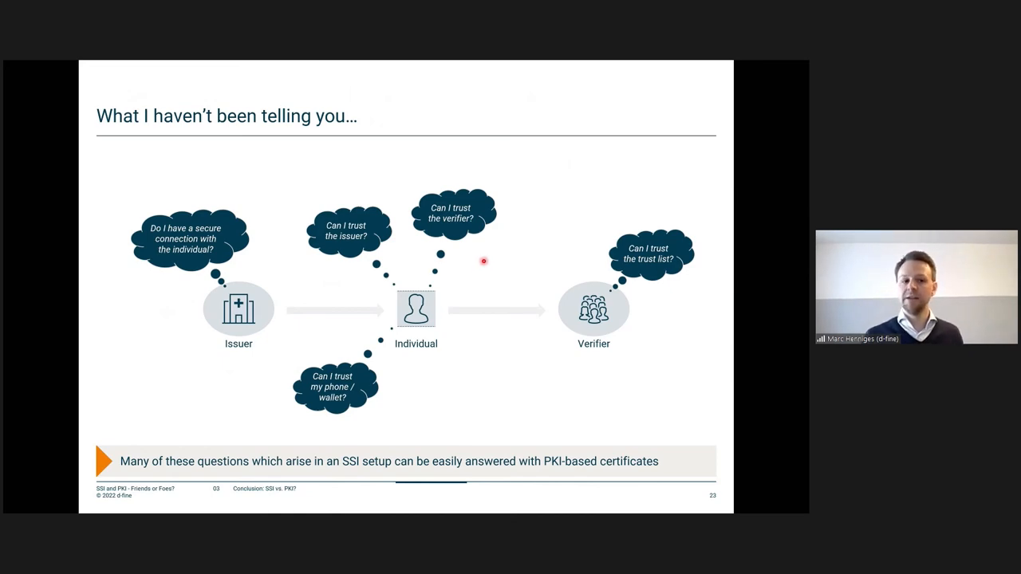
{"action": "mouse_move", "coordinate": [392, 408]}
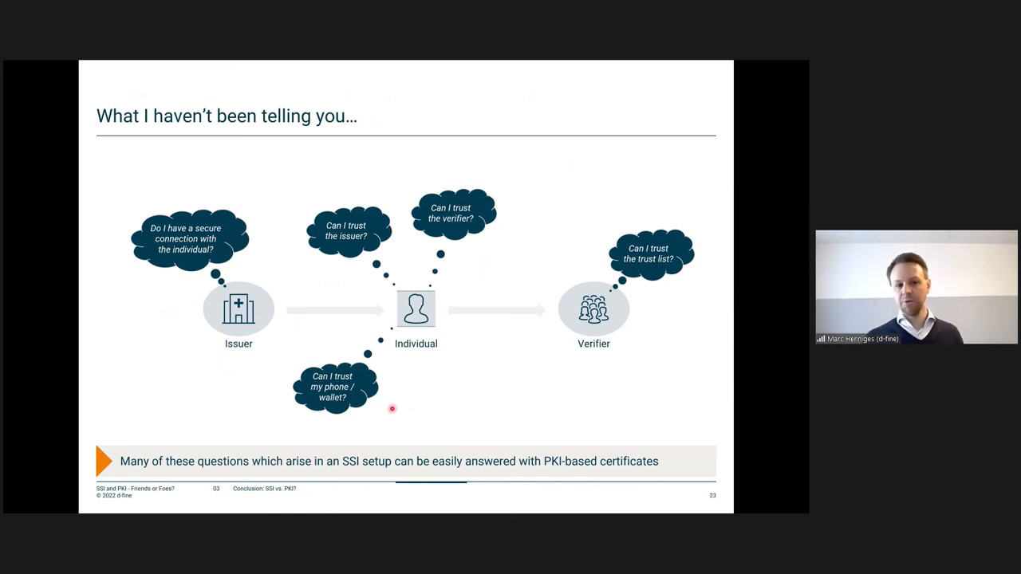
{"action": "mouse_move", "coordinate": [619, 365]}
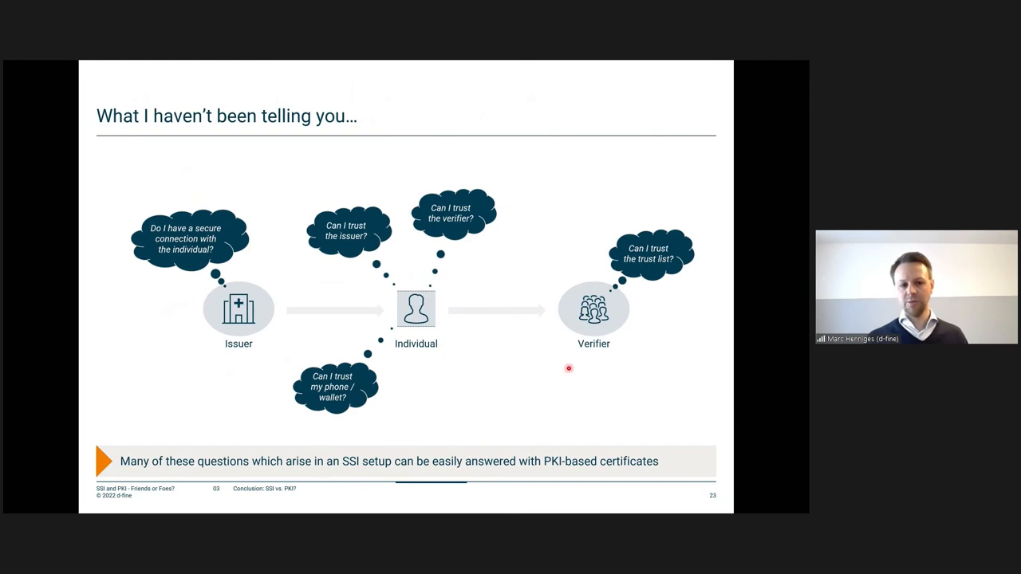
{"action": "mouse_move", "coordinate": [565, 389]}
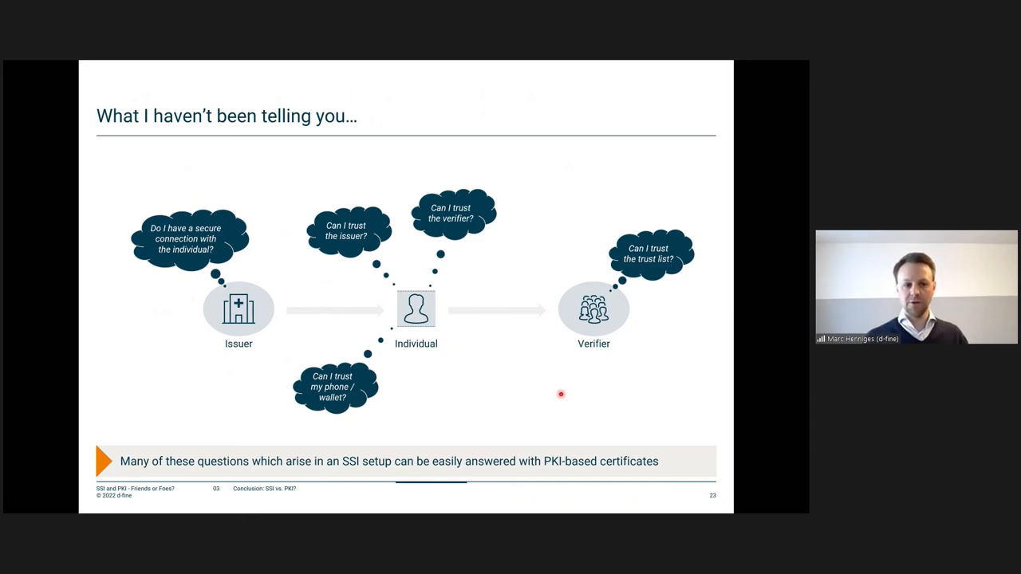
{"action": "mouse_move", "coordinate": [274, 383]}
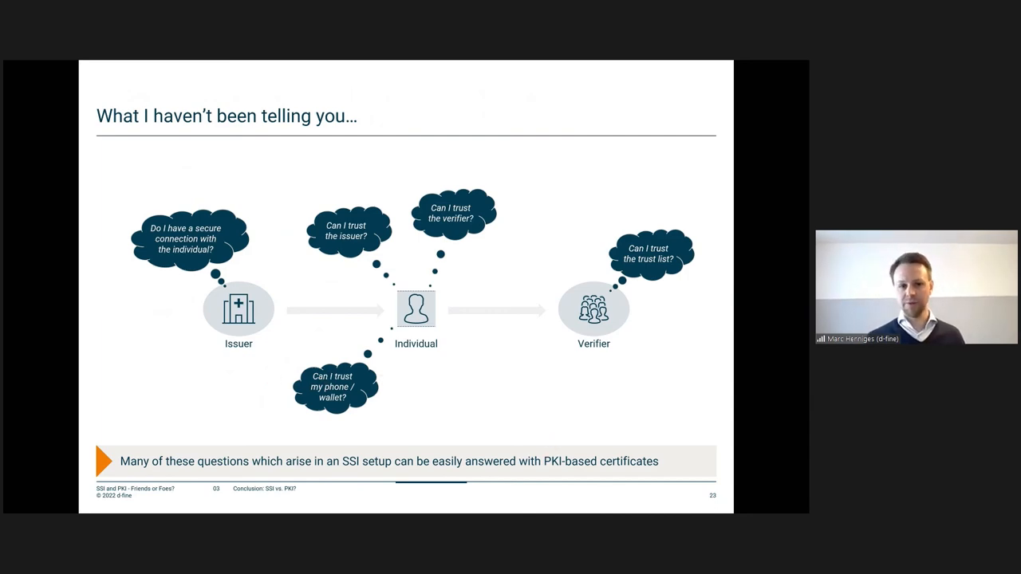
{"action": "key", "text": "right"}
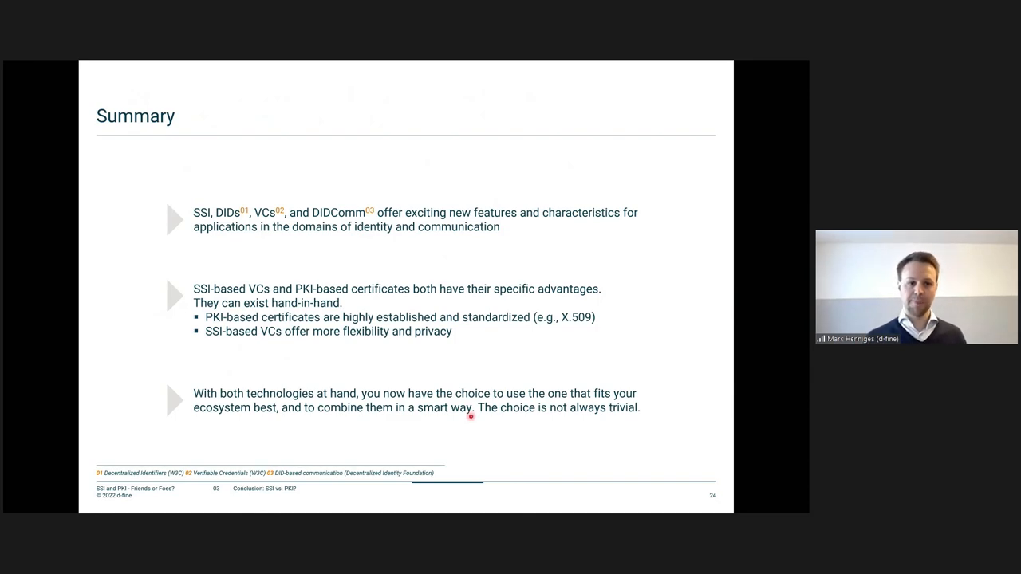
{"action": "mouse_move", "coordinate": [235, 252]}
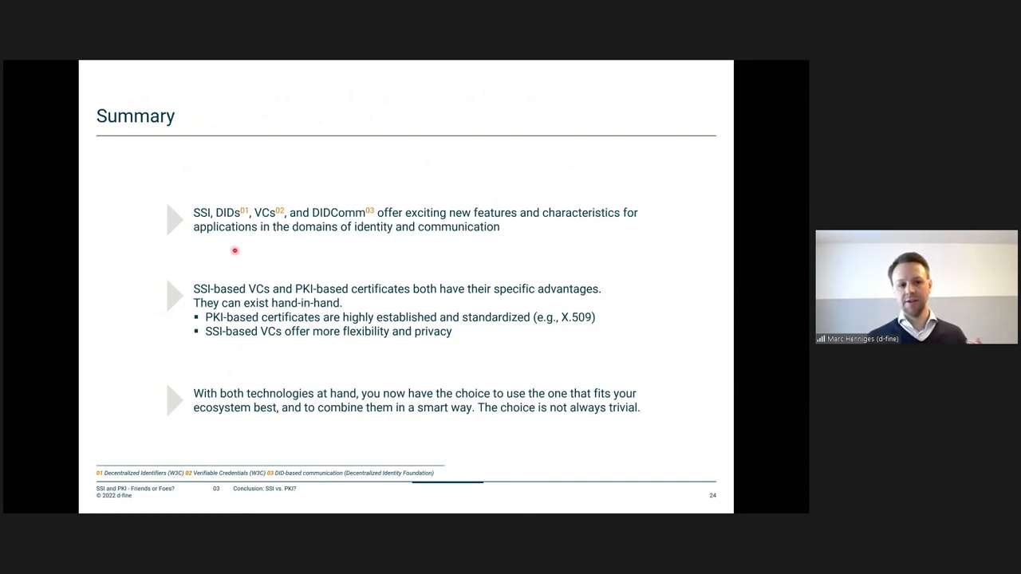
{"action": "mouse_move", "coordinate": [268, 233]}
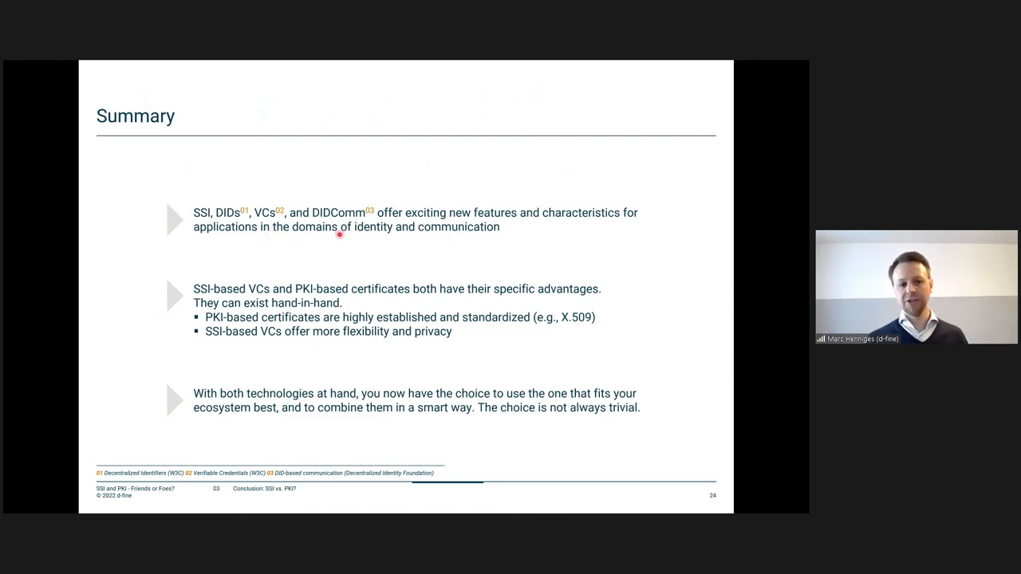
{"action": "mouse_move", "coordinate": [361, 249]}
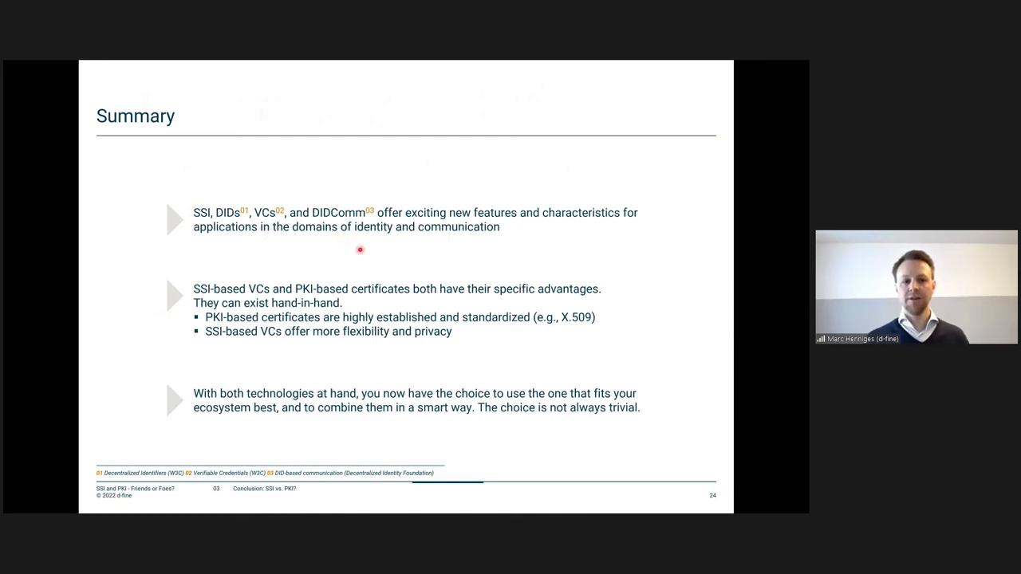
{"action": "mouse_move", "coordinate": [421, 237]}
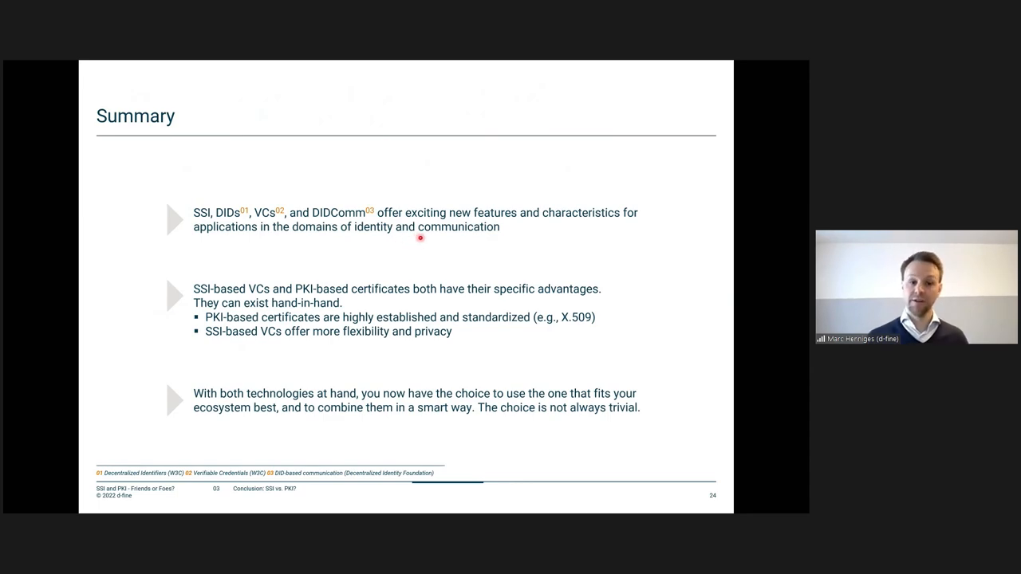
{"action": "mouse_move", "coordinate": [482, 268]}
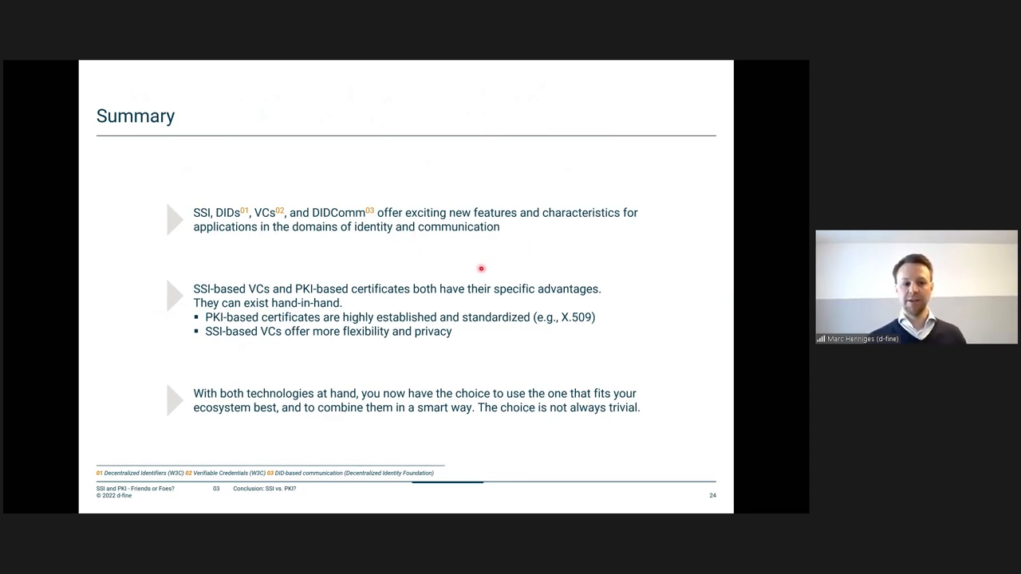
{"action": "mouse_move", "coordinate": [402, 260]}
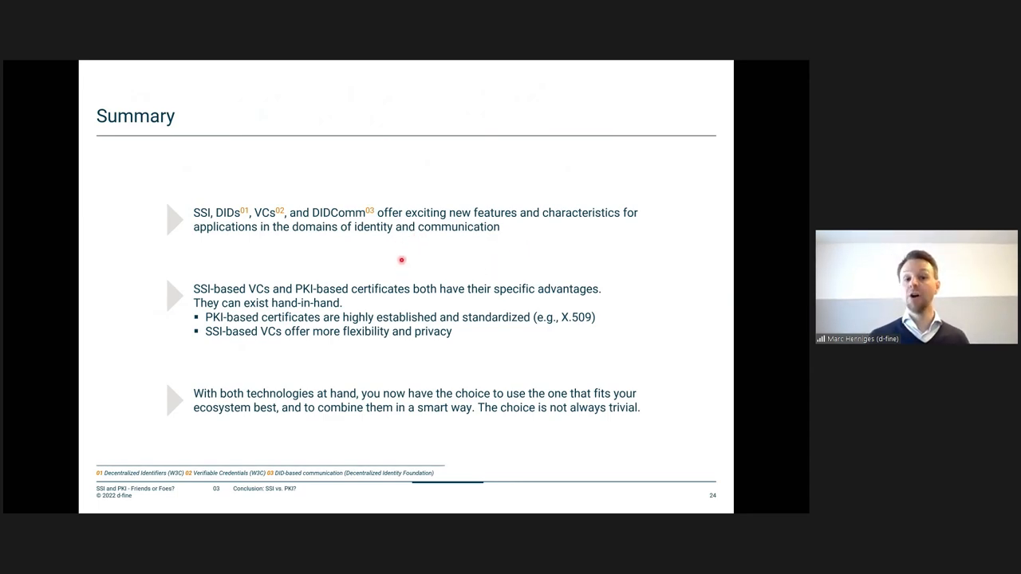
{"action": "mouse_move", "coordinate": [462, 254]}
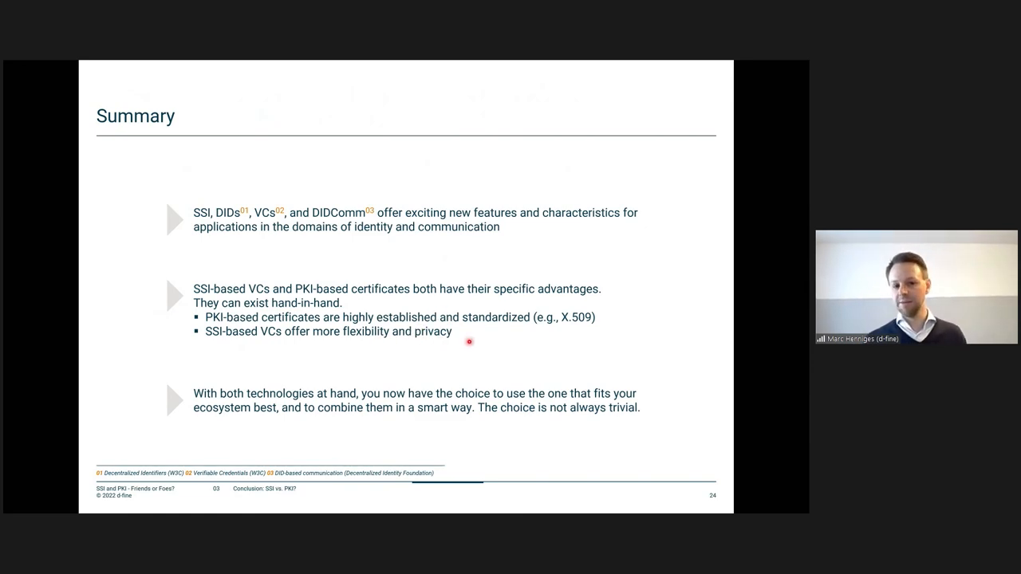
{"action": "mouse_move", "coordinate": [284, 358]}
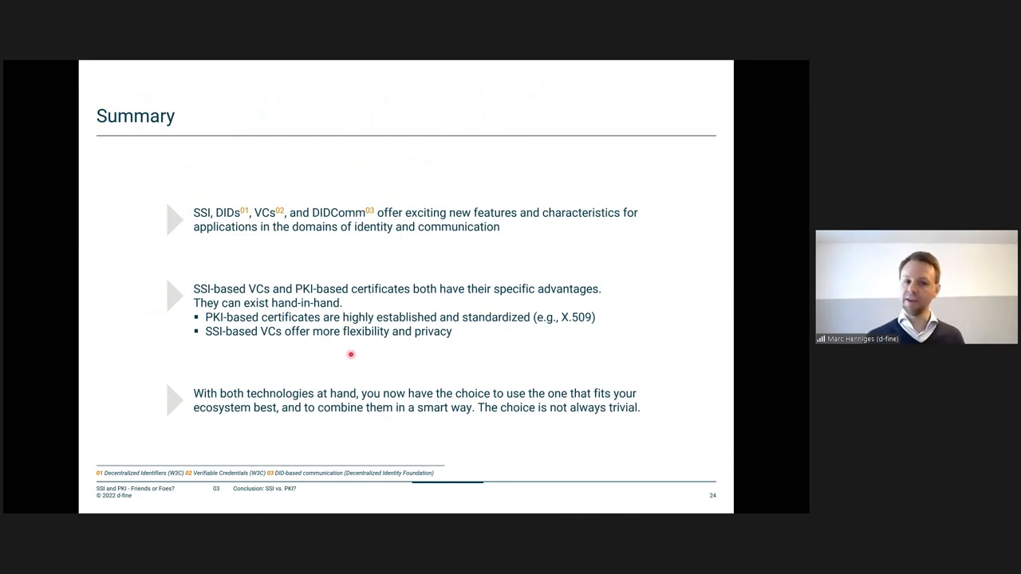
{"action": "mouse_move", "coordinate": [437, 354]}
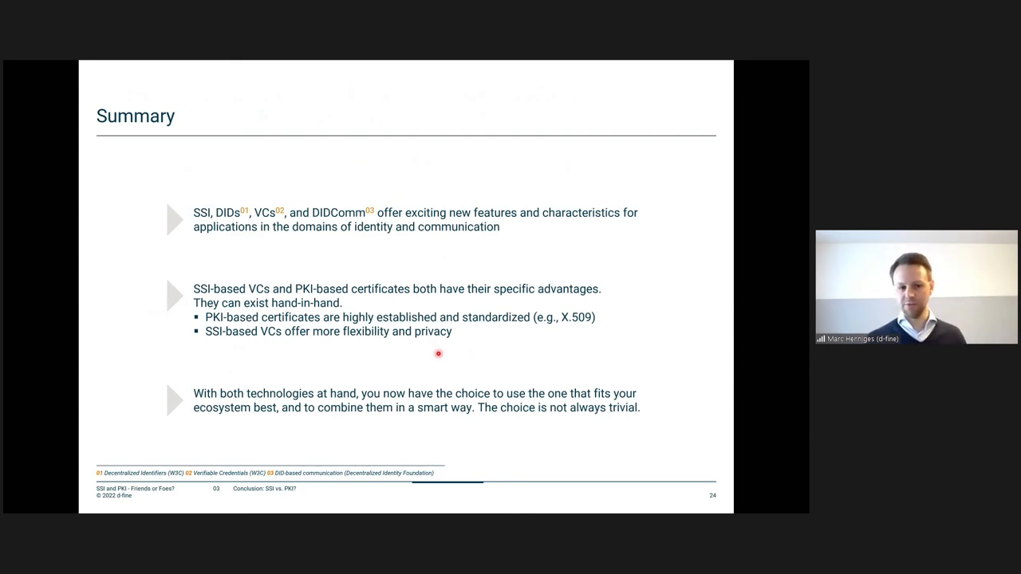
{"action": "mouse_move", "coordinate": [290, 408]}
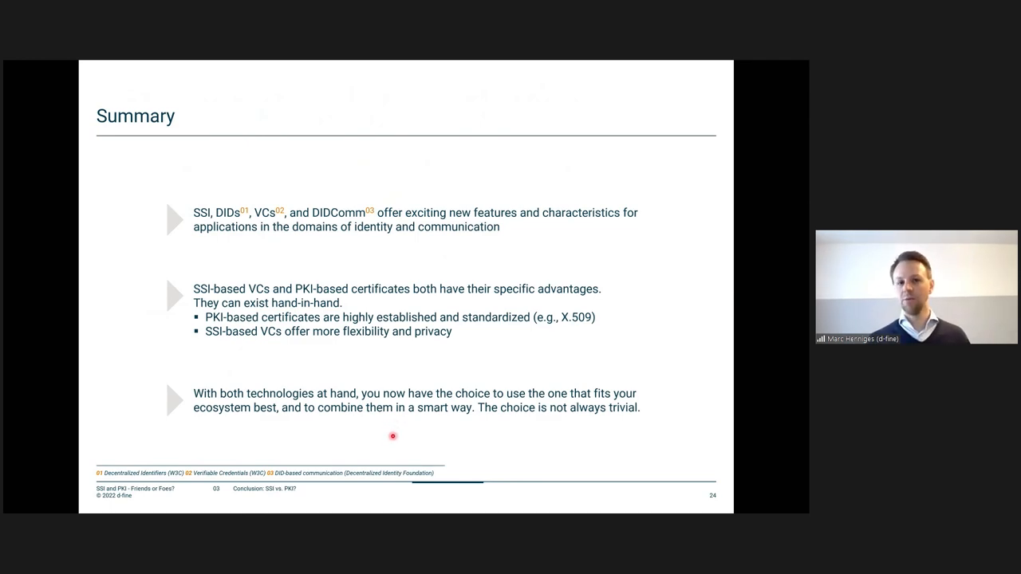
{"action": "mouse_move", "coordinate": [415, 428]}
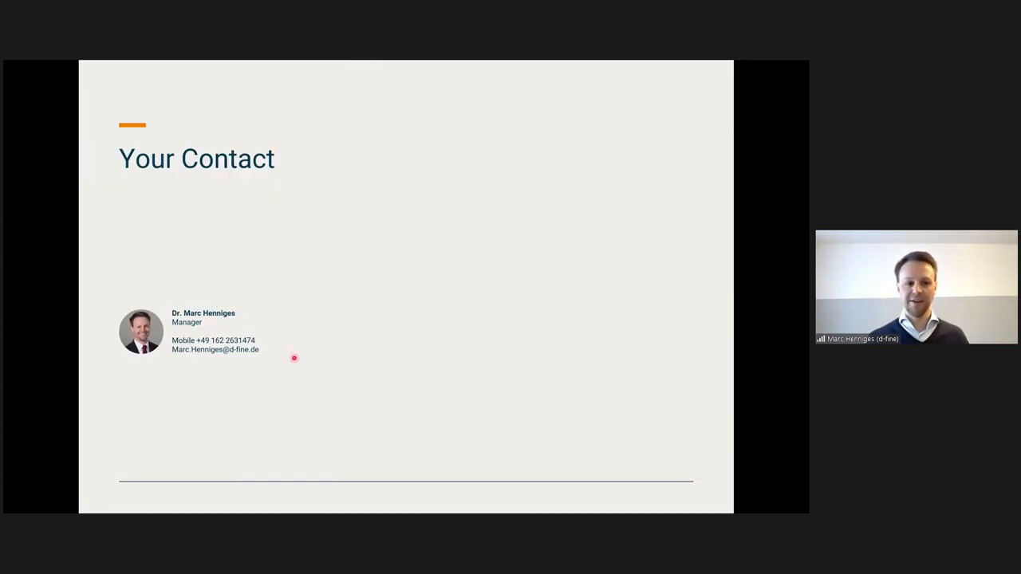
{"action": "mouse_move", "coordinate": [281, 344]}
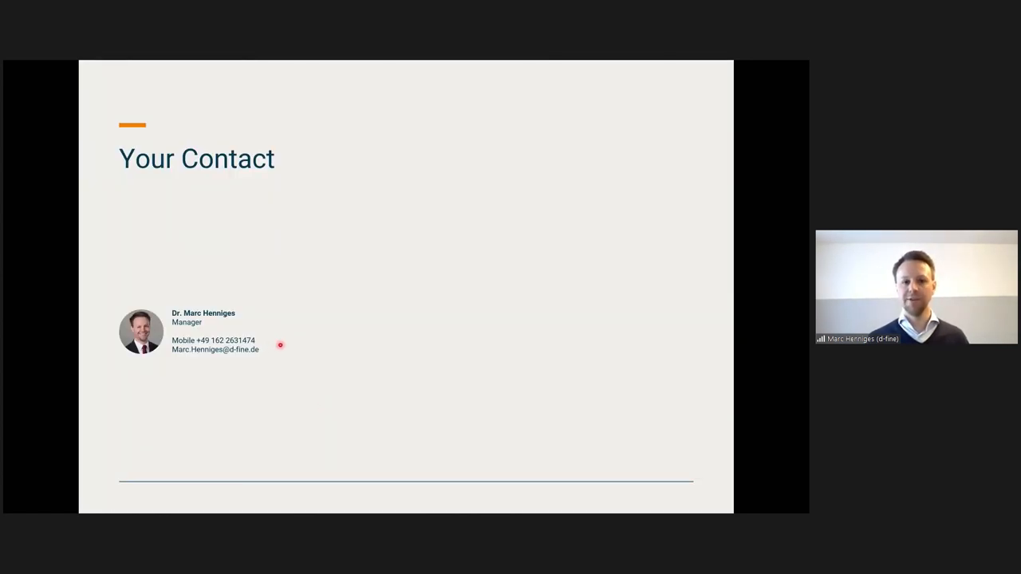